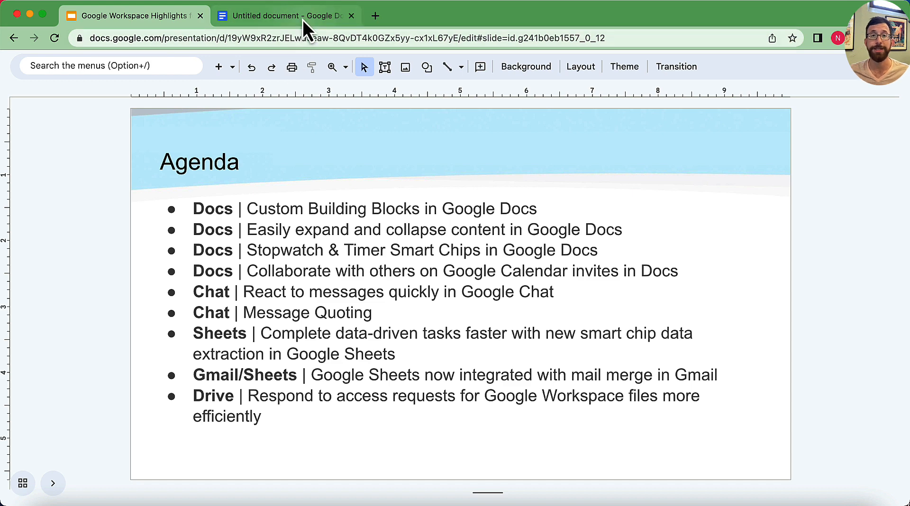
- Type the title 'Getting started using Gmail' in the untitled document and start a new line
click(280, 15)
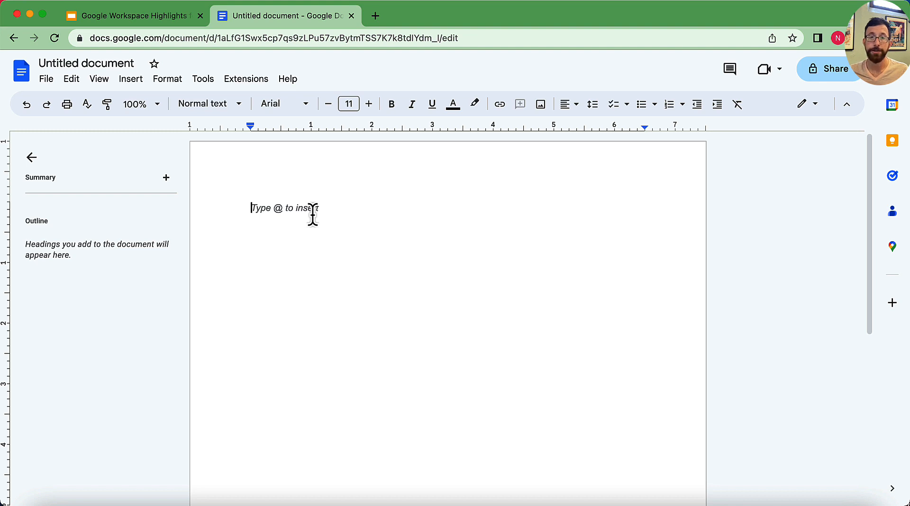
text(Getting)
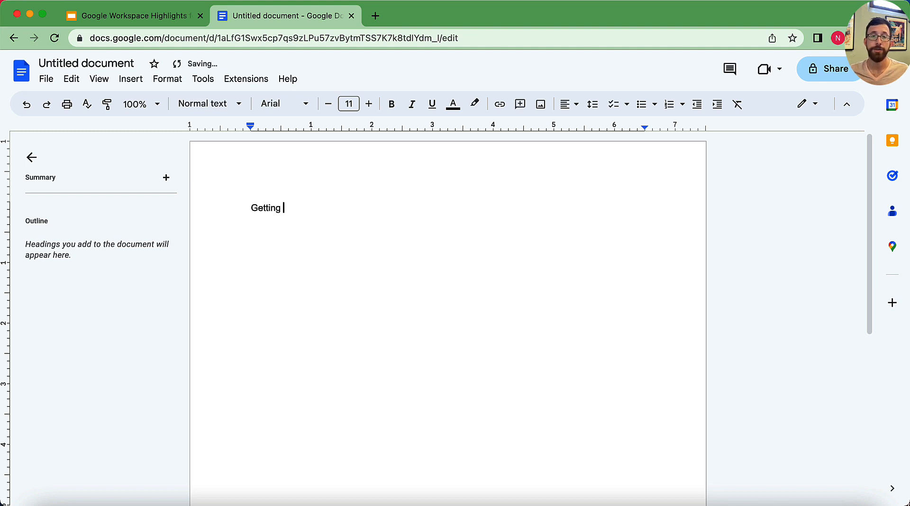
text(started using)
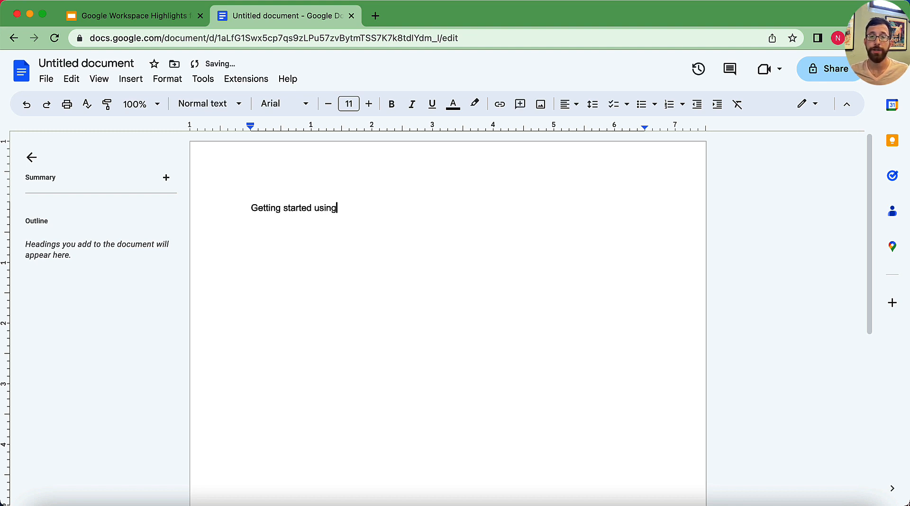
text(Gmail)
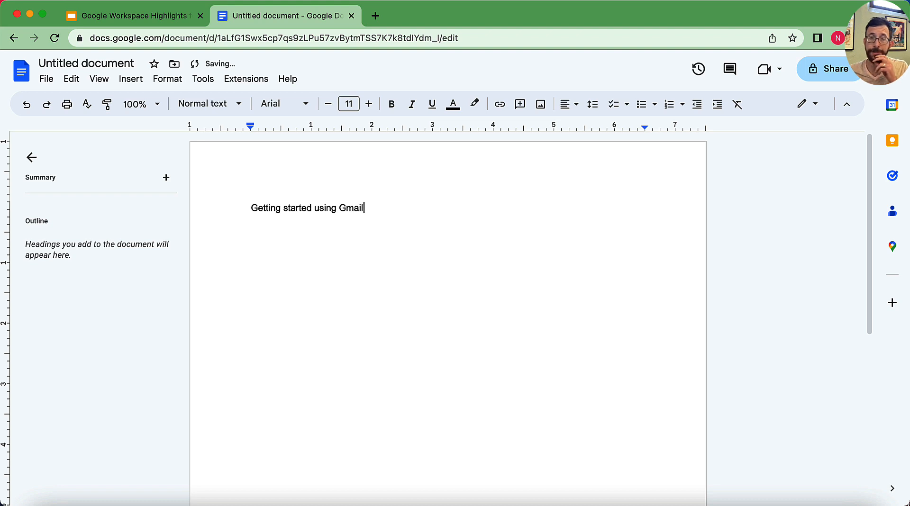
key(Enter)
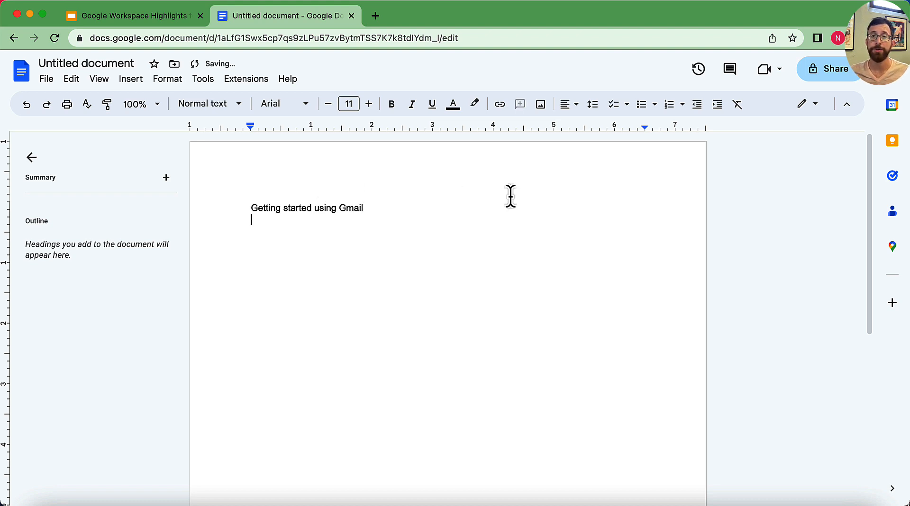
- Add a four-item checklist, from 'Go to gmail.com' to creating and sending your first email
click(613, 104)
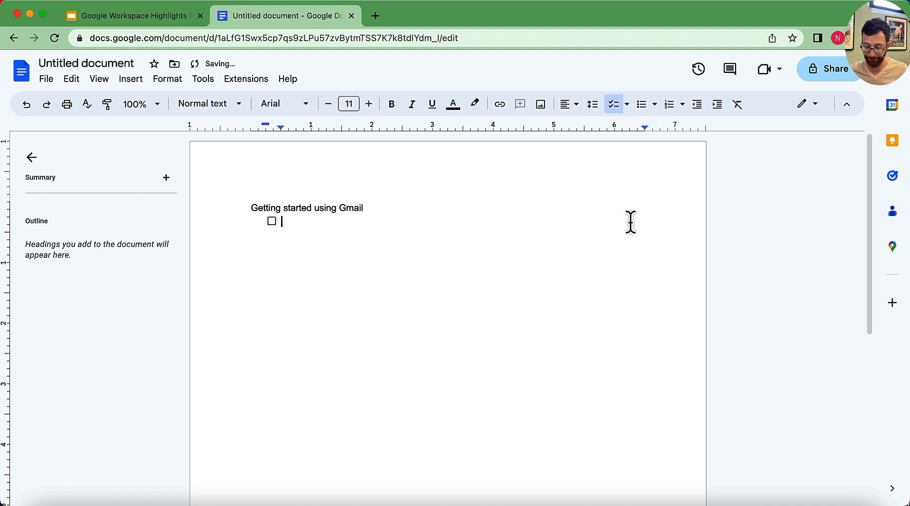
text(Go to gmail.)
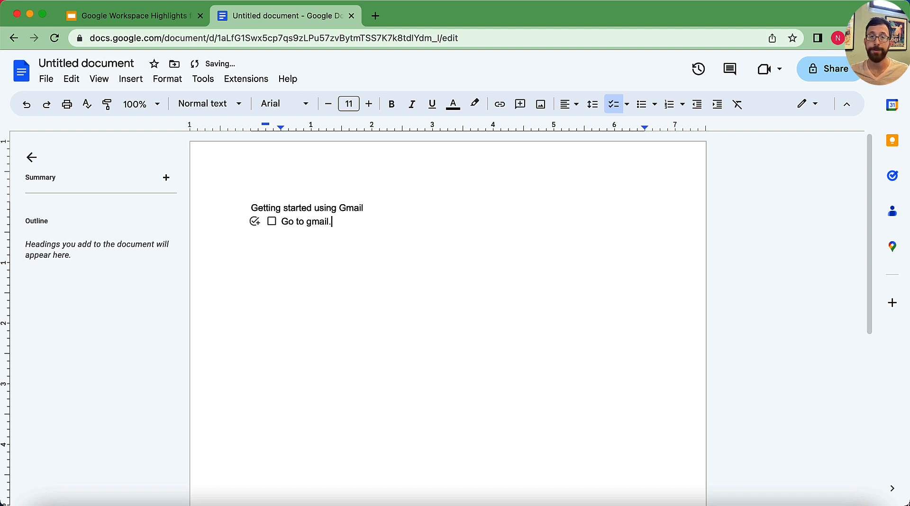
text(com)
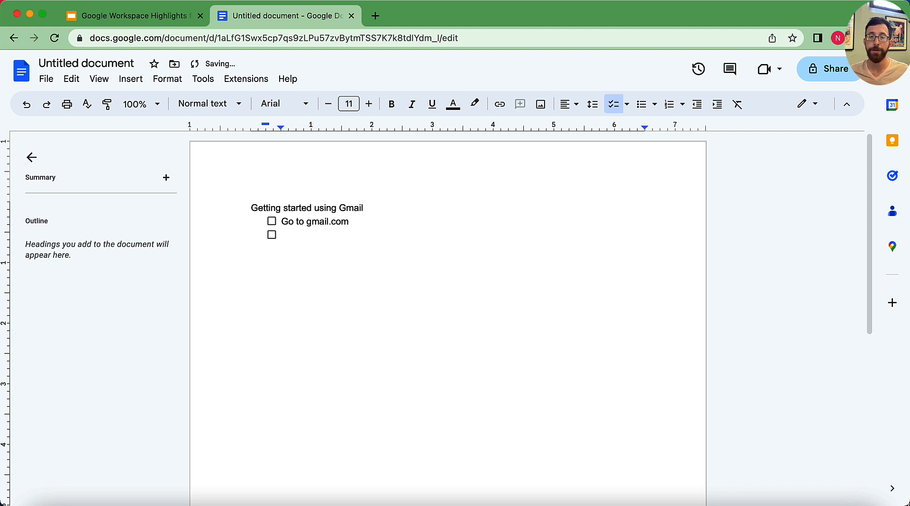
text(C)
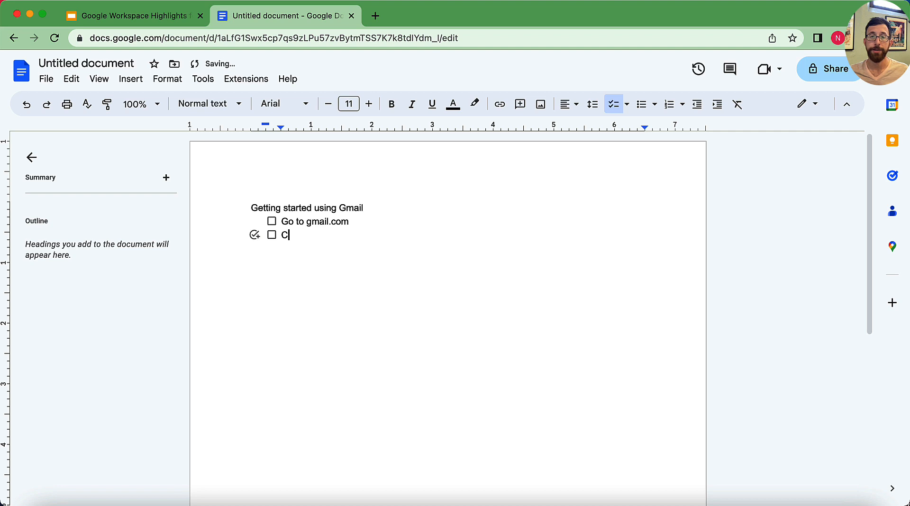
text(Set up your signature)
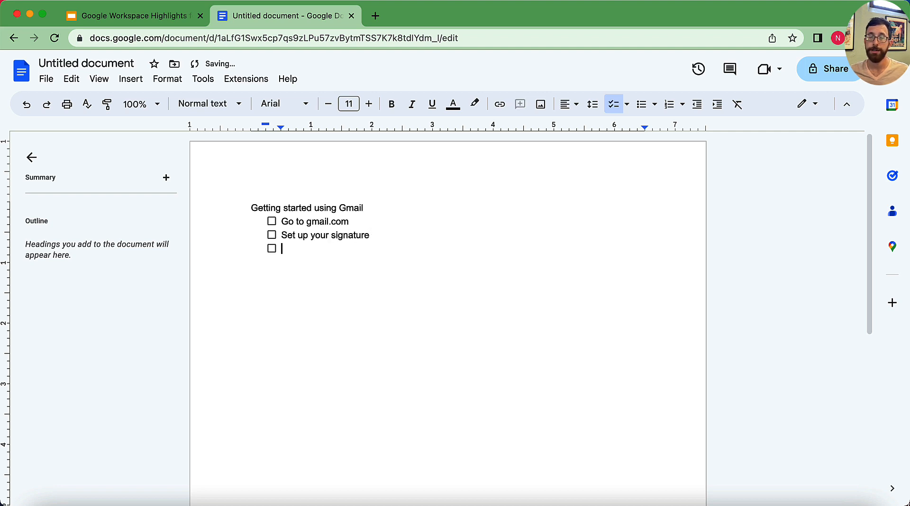
text(Set up)
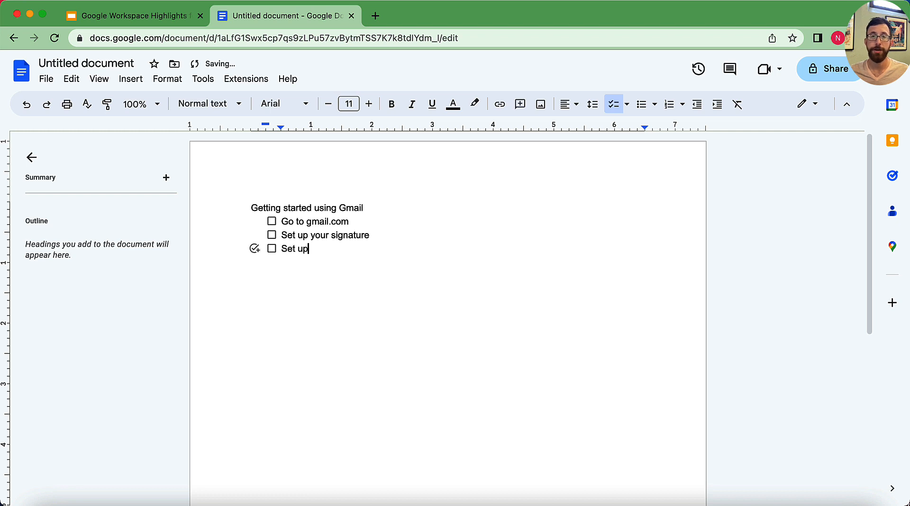
text(an out of office)
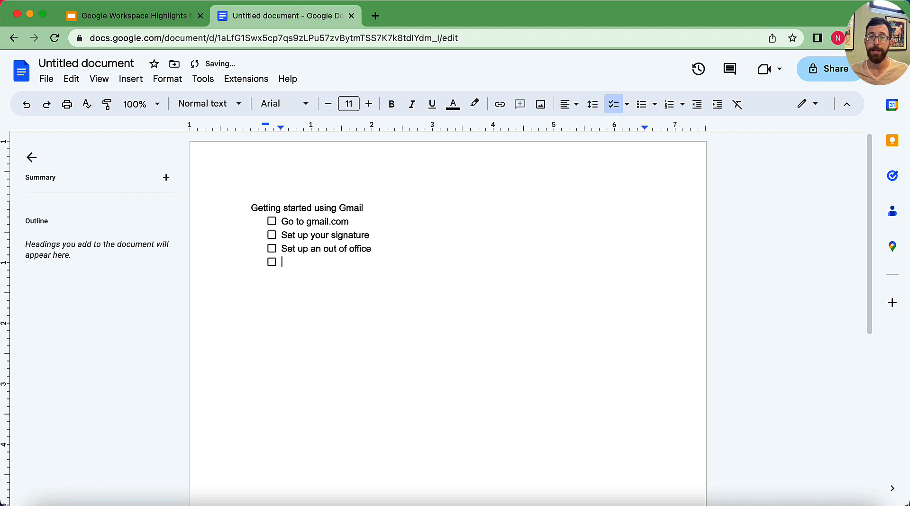
text(Create your first email and sen)
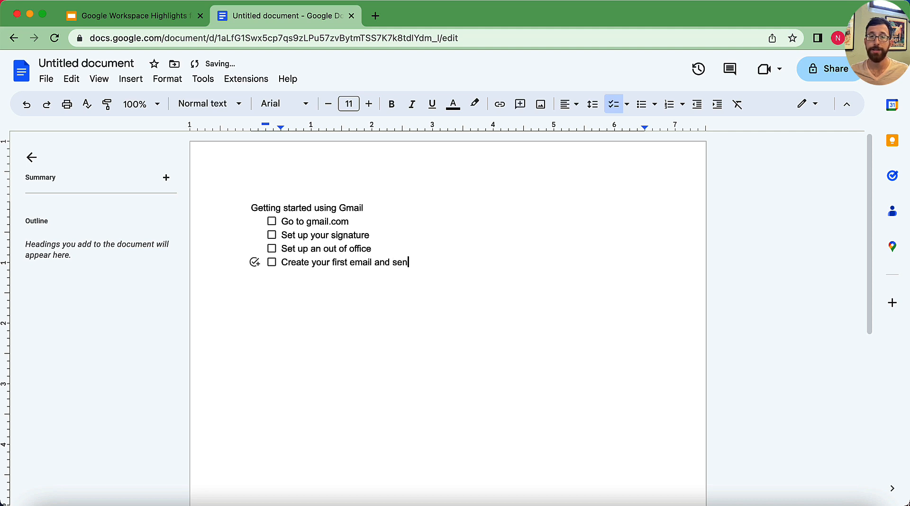
text(d it!)
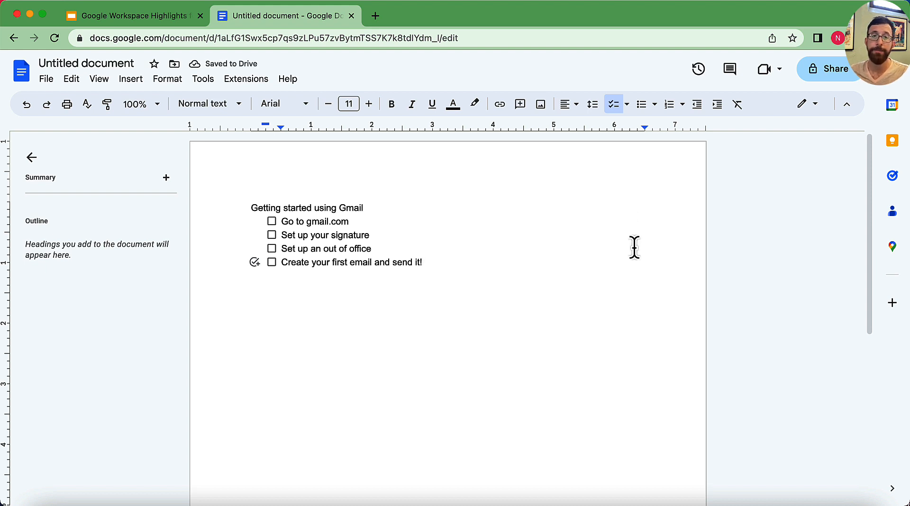
mouse_move(449, 269)
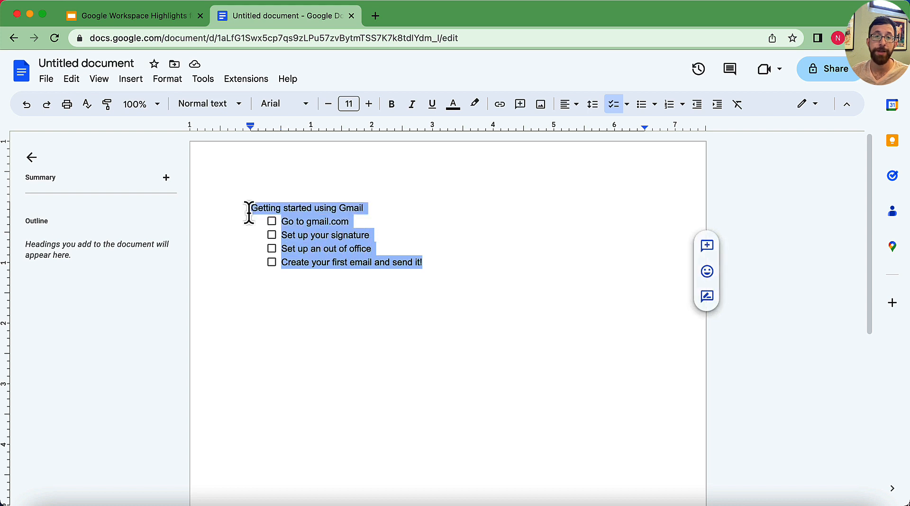
- Save the Gmail checklist as custom building block 'Getting started with Gmail', described 'For Beginners'
right_click(308, 238)
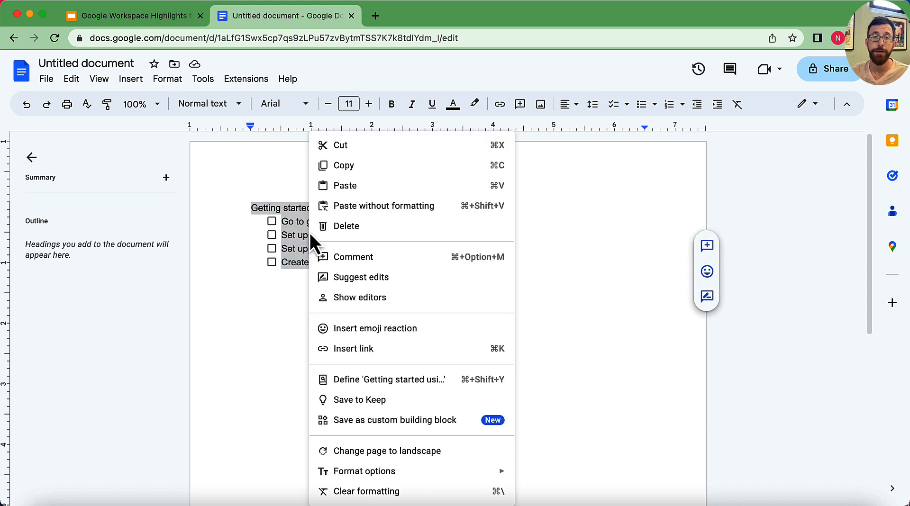
mouse_move(375, 433)
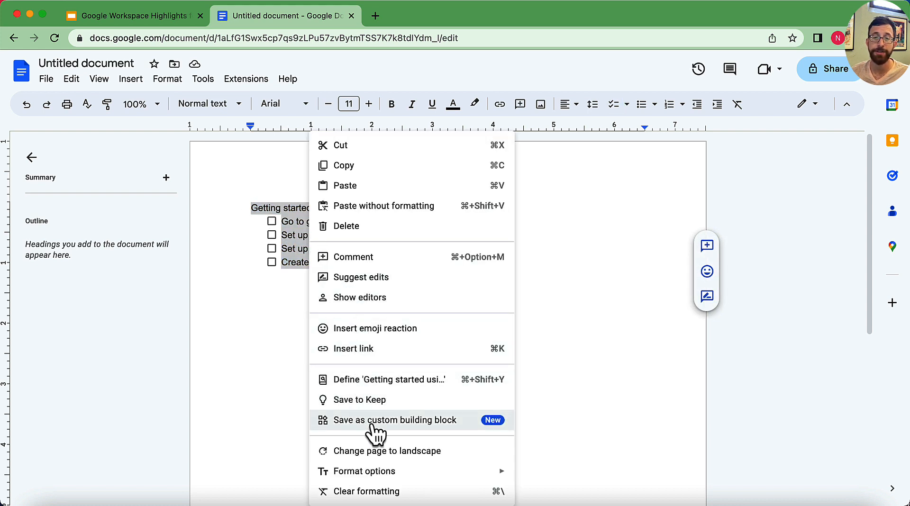
click(395, 420)
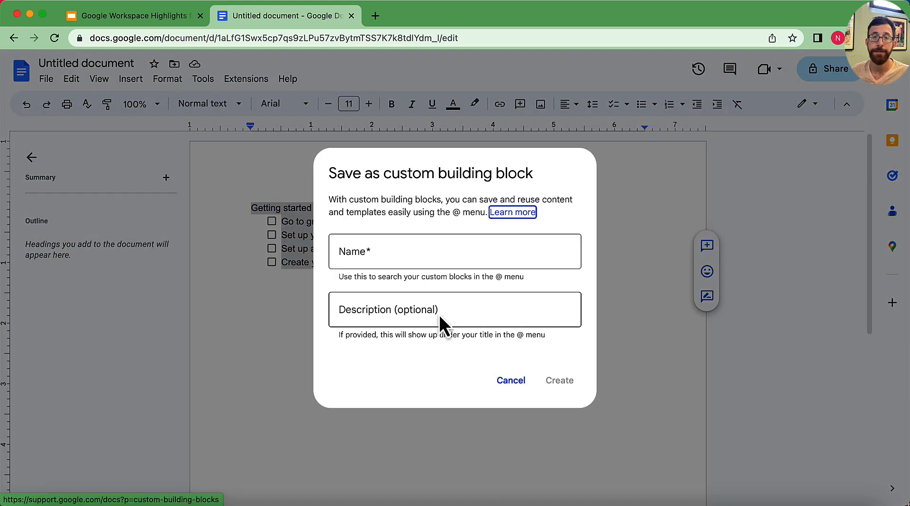
text(Geti)
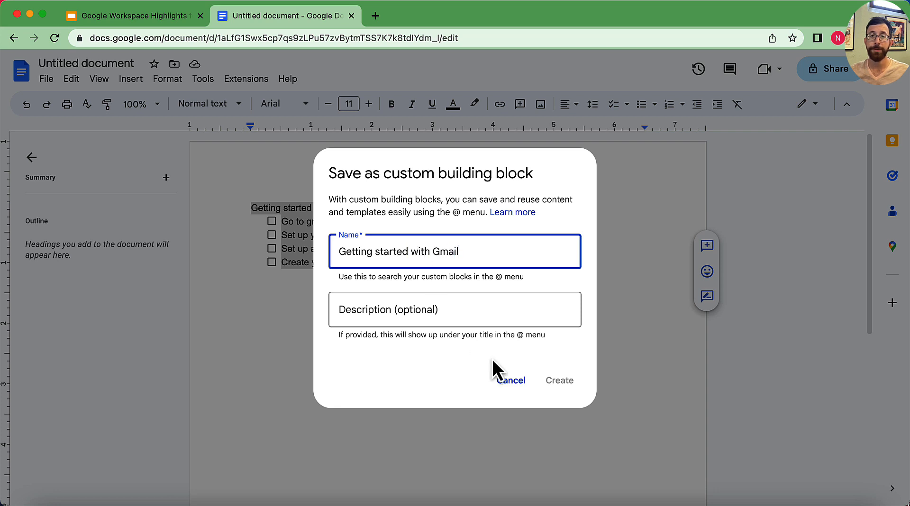
text(For)
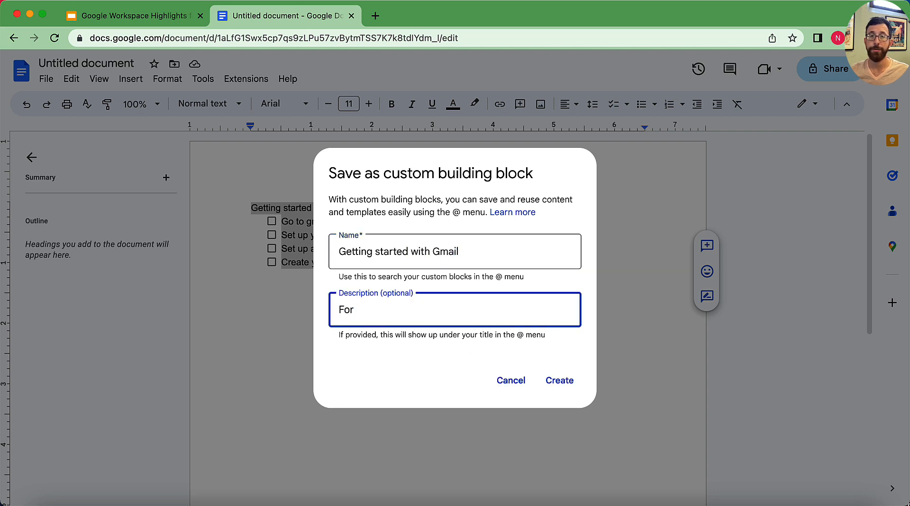
text(Beginners)
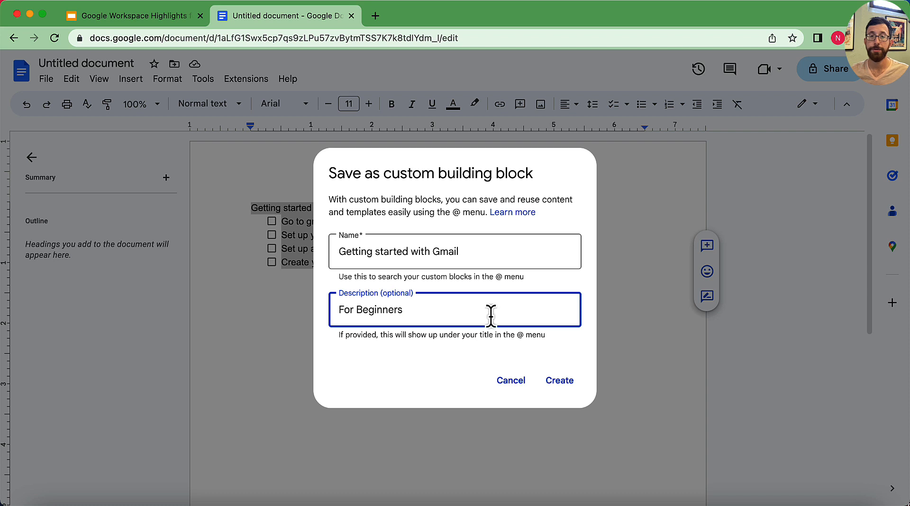
click(559, 381)
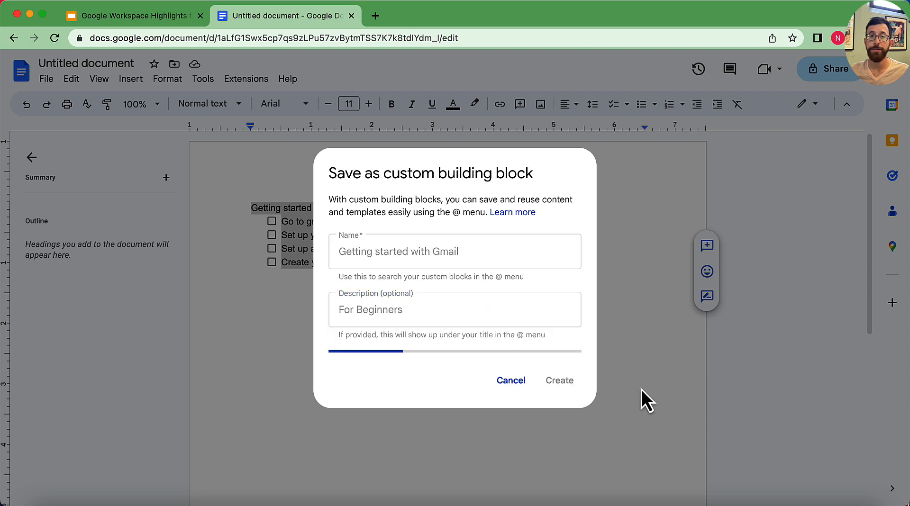
click(559, 380)
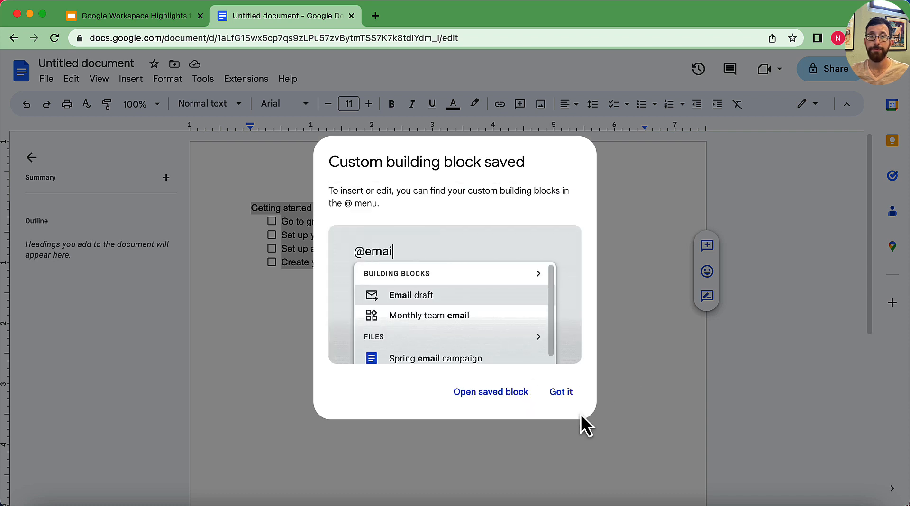
click(560, 391)
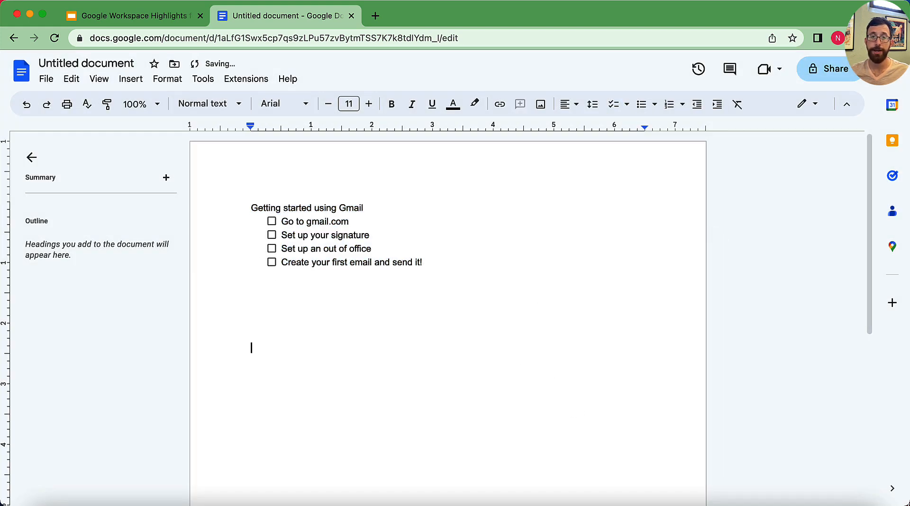
- Insert the 'Getting started with Gmail' custom building block from the @ menu
text(@)
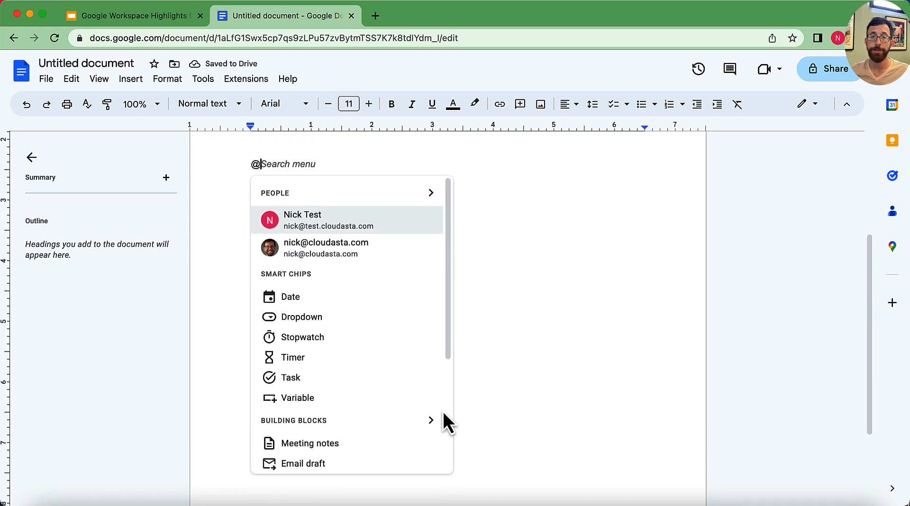
mouse_move(431, 429)
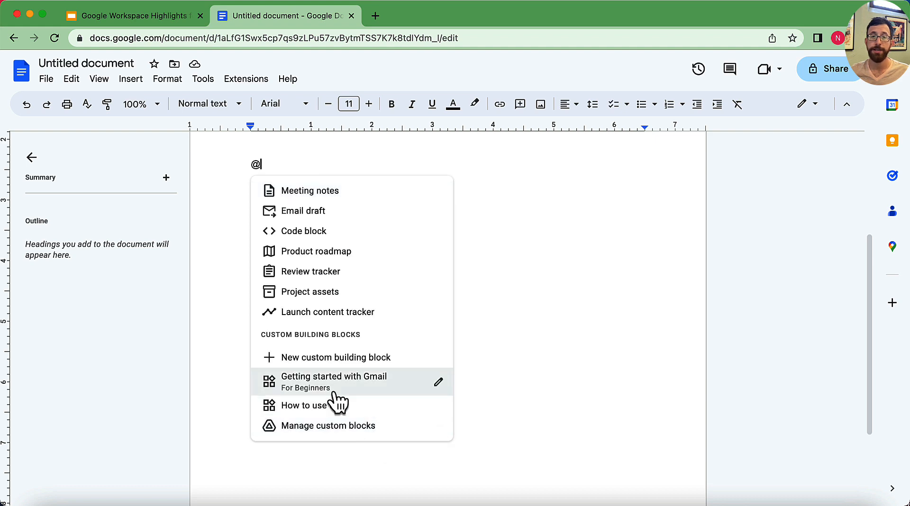
mouse_move(377, 400)
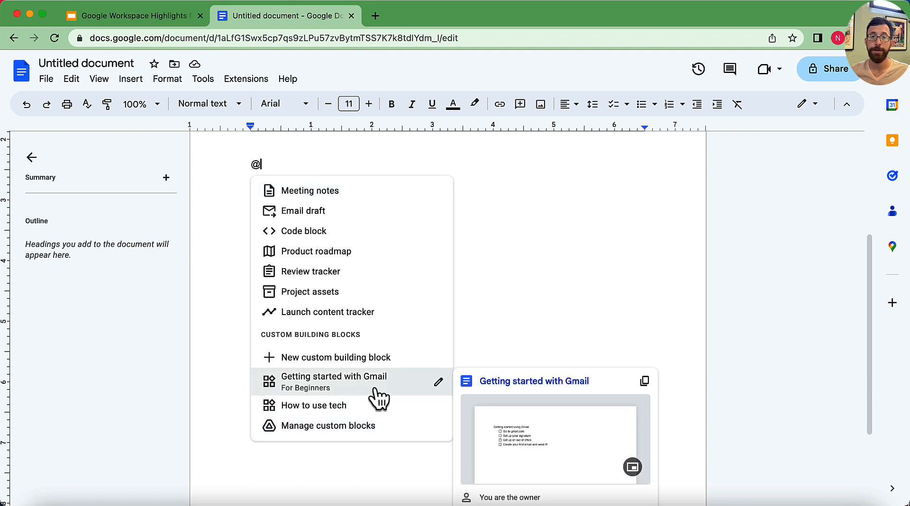
click(333, 381)
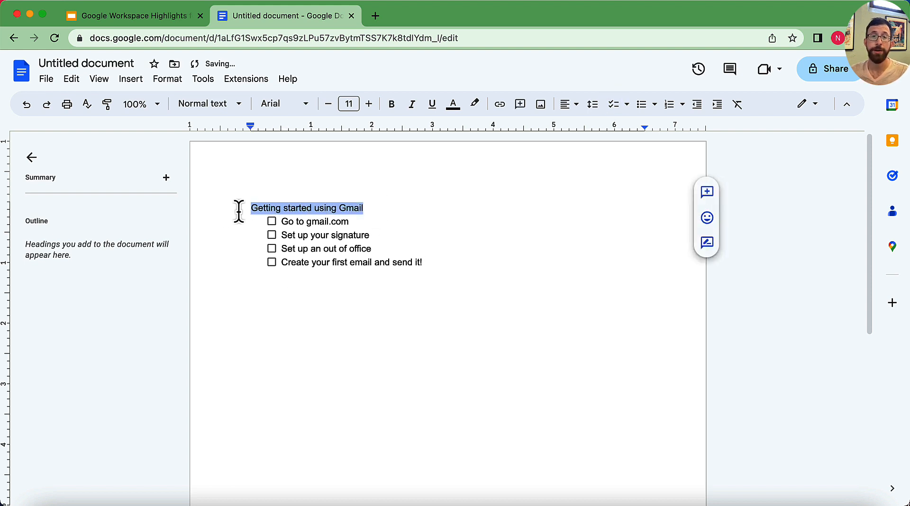
- Apply Heading 1 to the 'Getting started using Gmail' title and select the checklist text
click(206, 103)
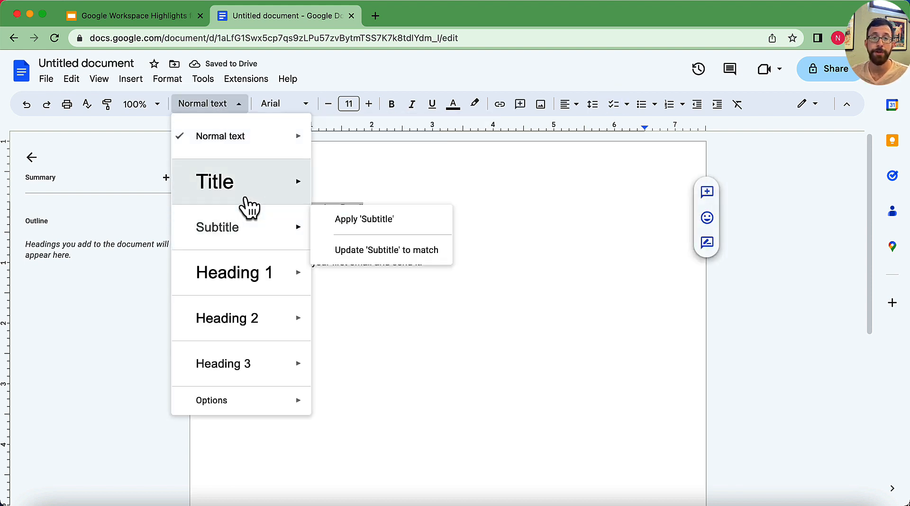
click(233, 271)
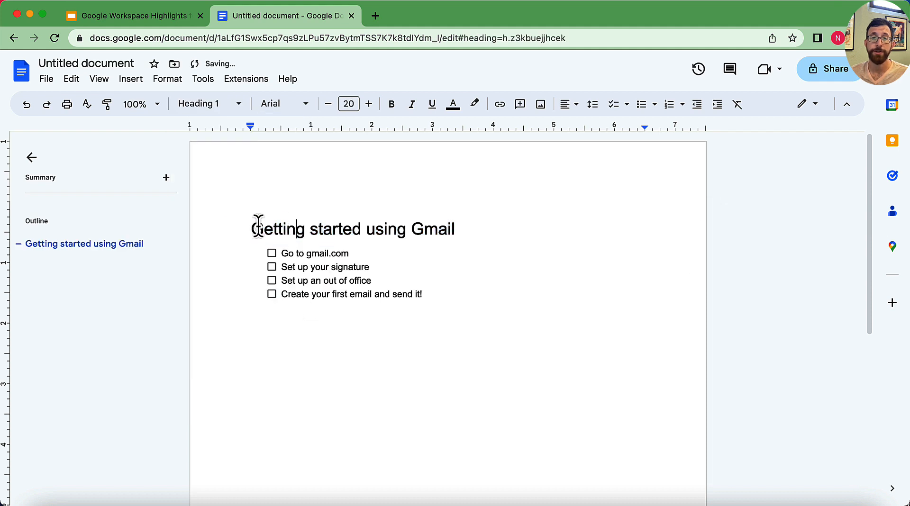
drag(281, 253, 422, 294)
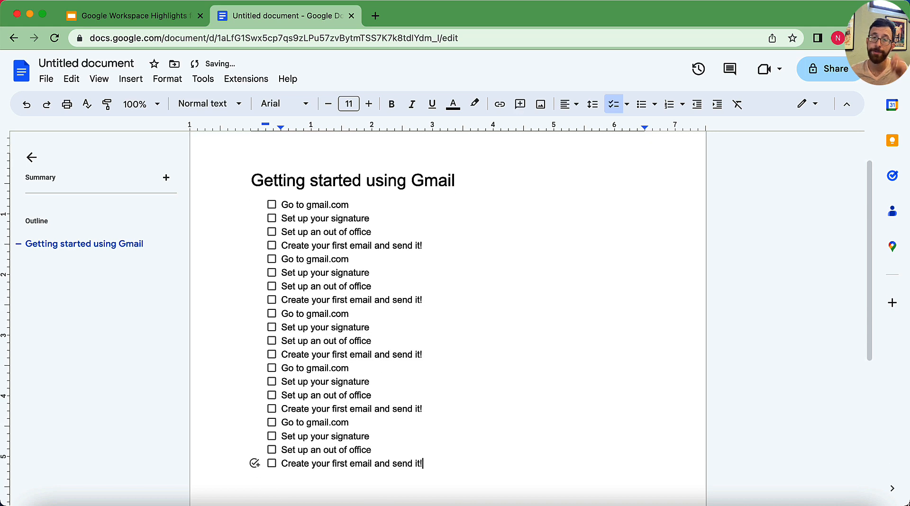
scroll(down, 3)
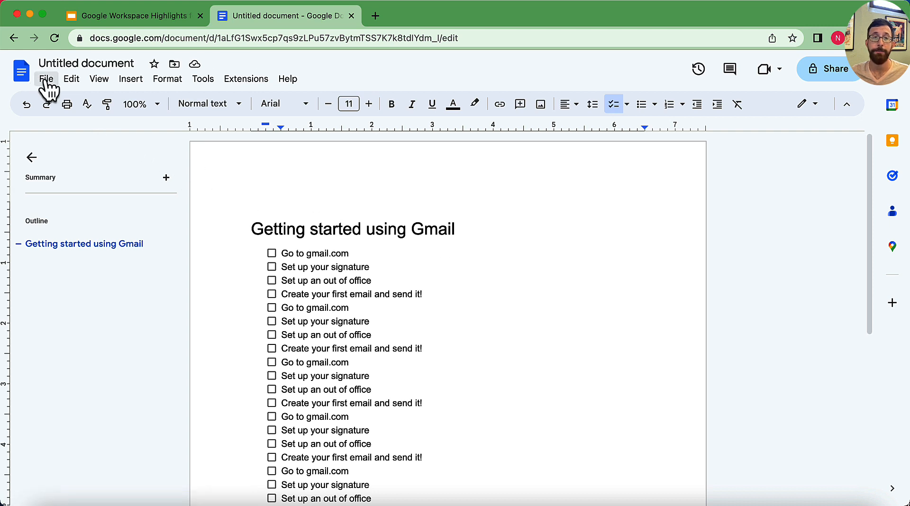
- Set the document to Pageless in File > Page setup
click(45, 78)
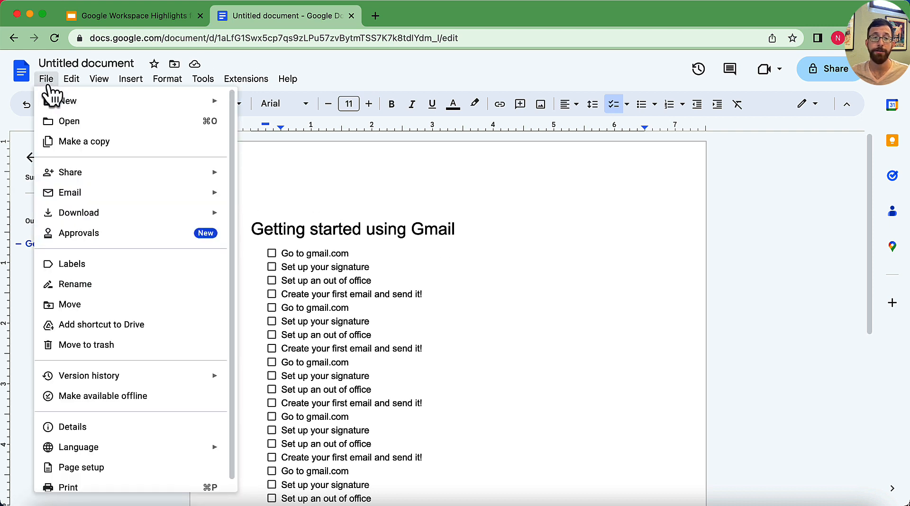
mouse_move(133, 479)
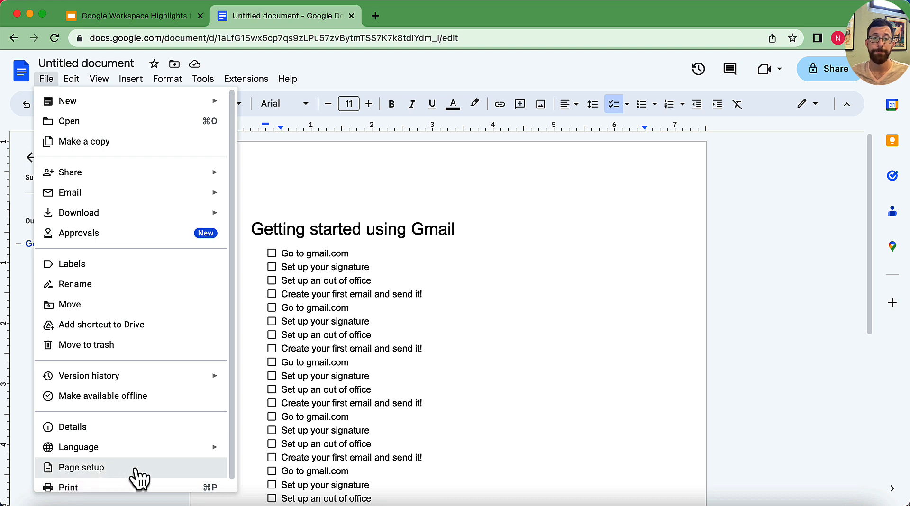
click(81, 467)
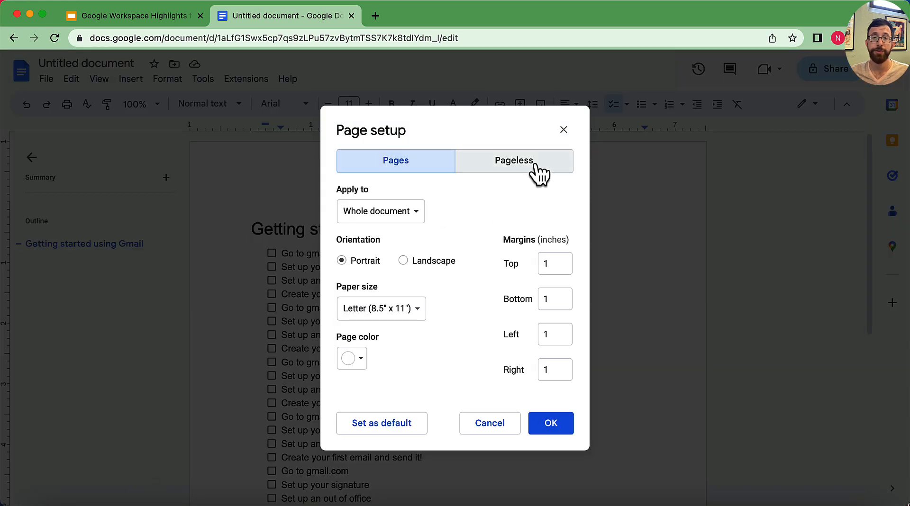
click(513, 160)
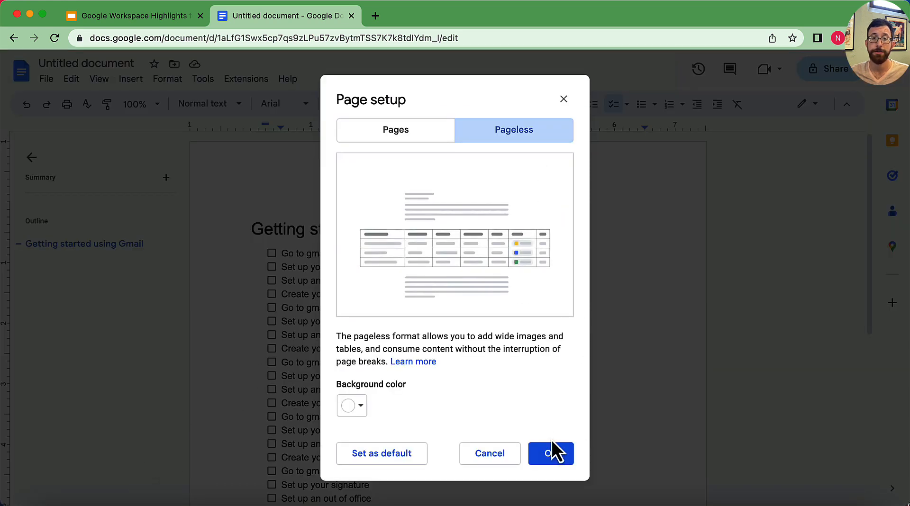
click(551, 454)
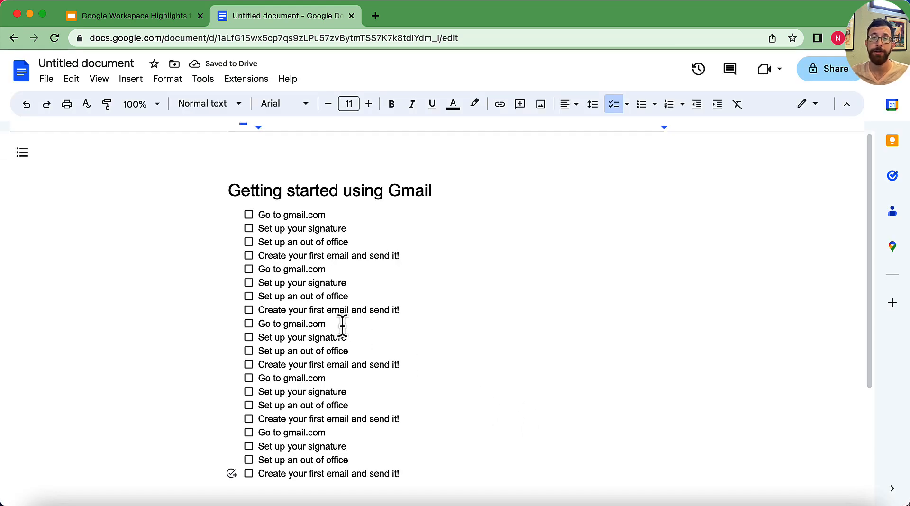
mouse_move(216, 191)
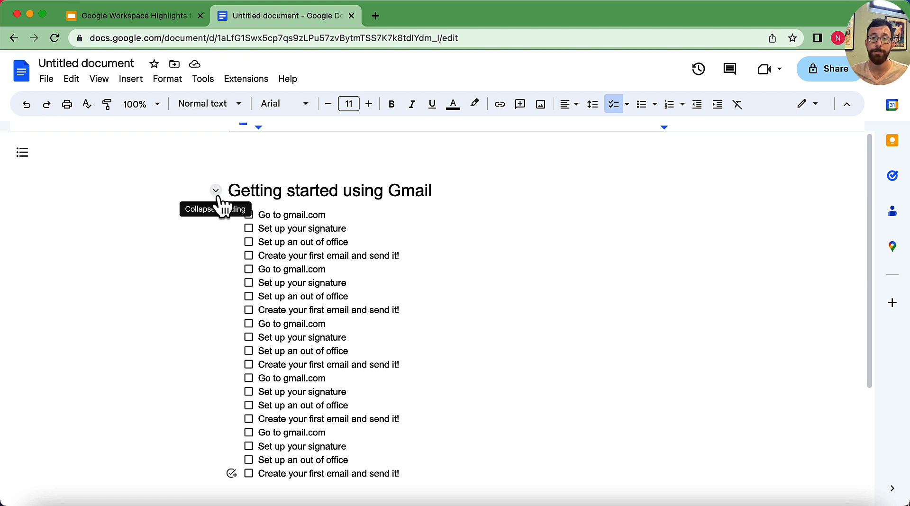
click(216, 190)
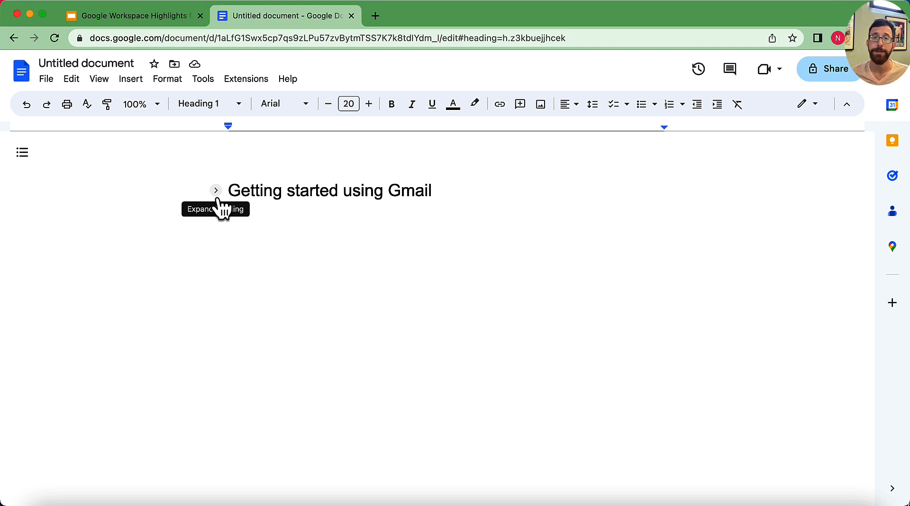
click(216, 191)
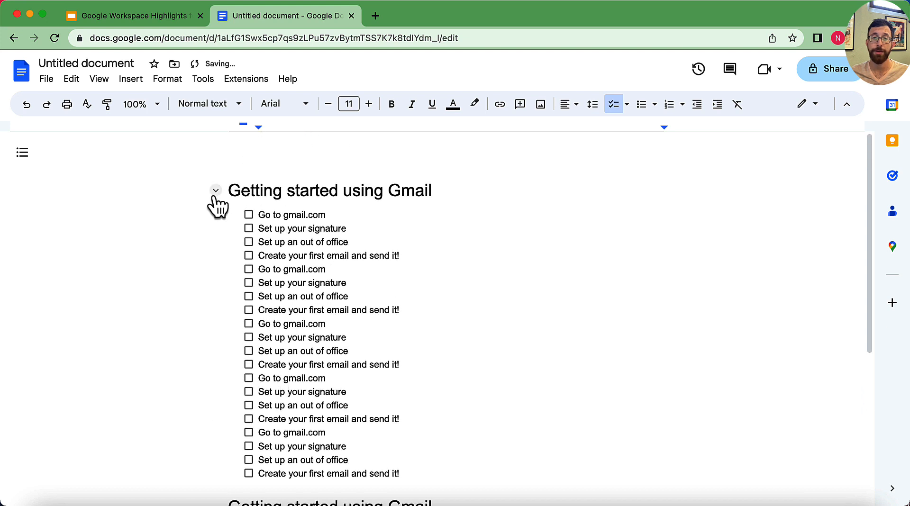
click(215, 190)
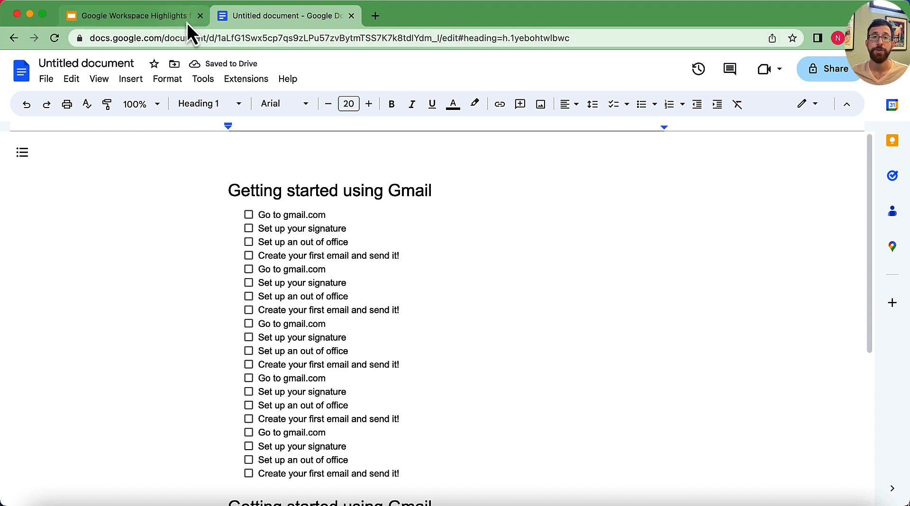
click(133, 15)
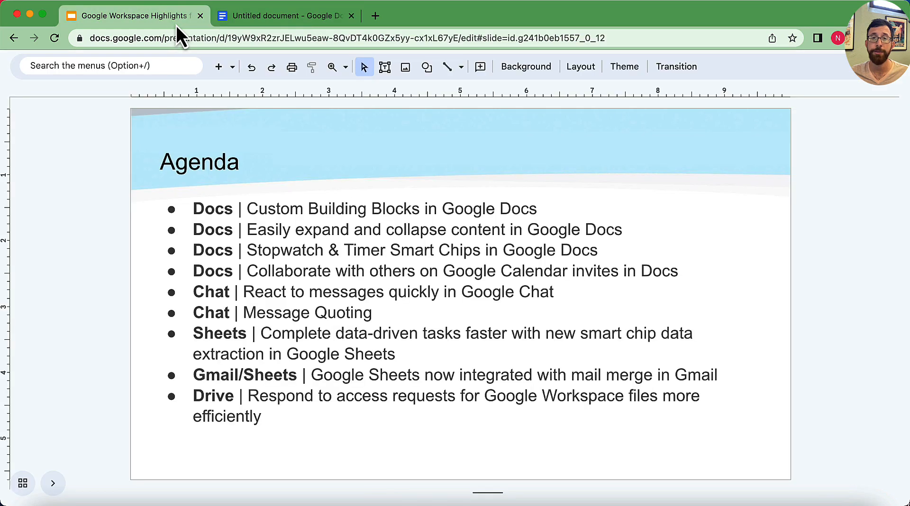
click(284, 16)
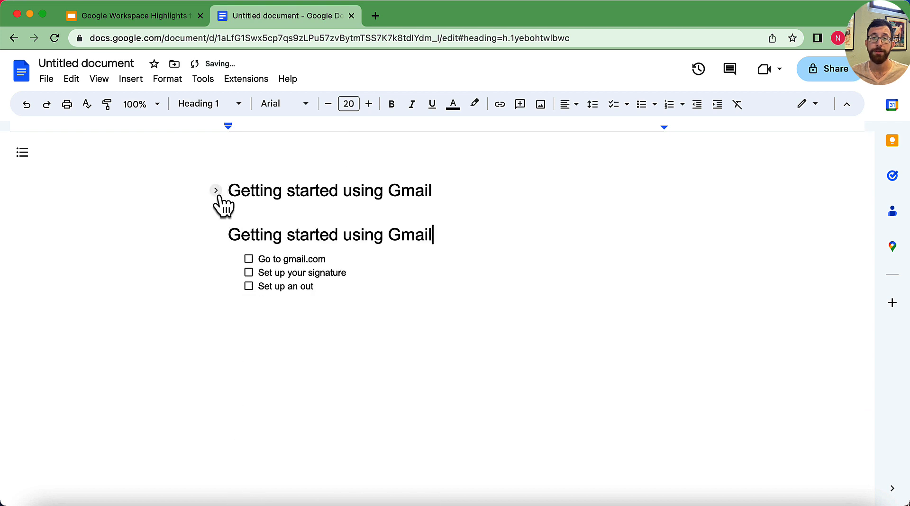
- Collapse the first Gmail section and delete the checklist under the second heading
click(216, 190)
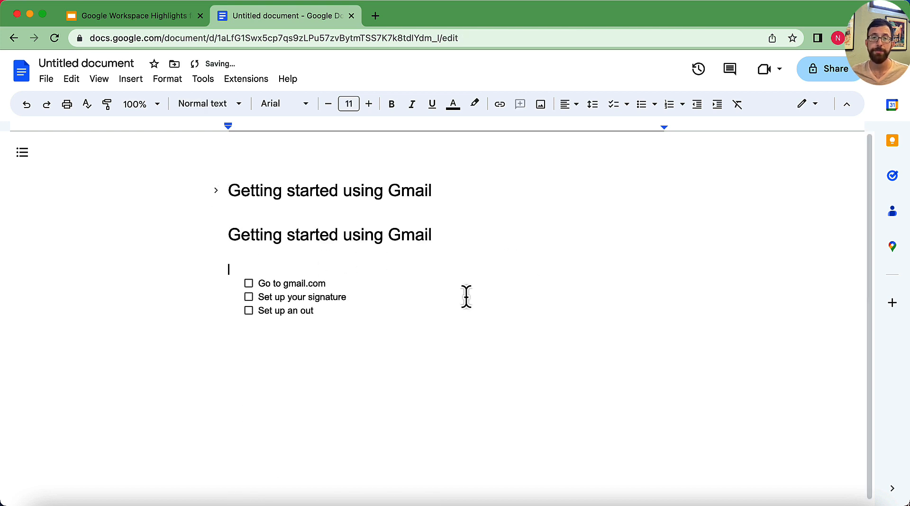
drag(259, 284, 315, 310)
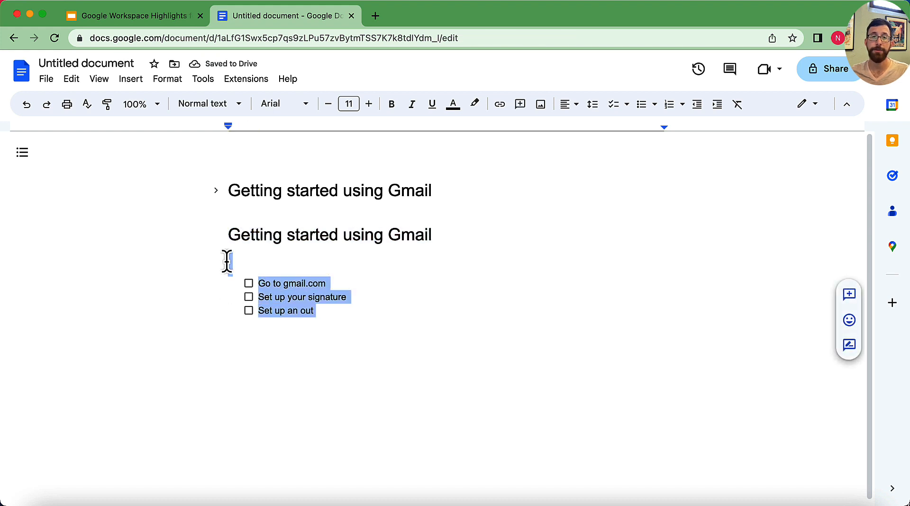
key(Backspace)
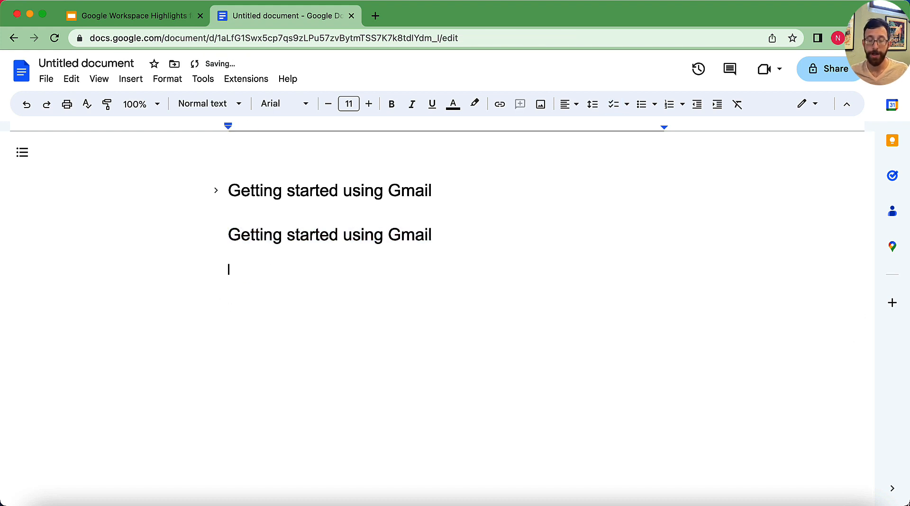
- Insert a stopwatch chip, start it running, and enlarge it to font size 30
text(@)
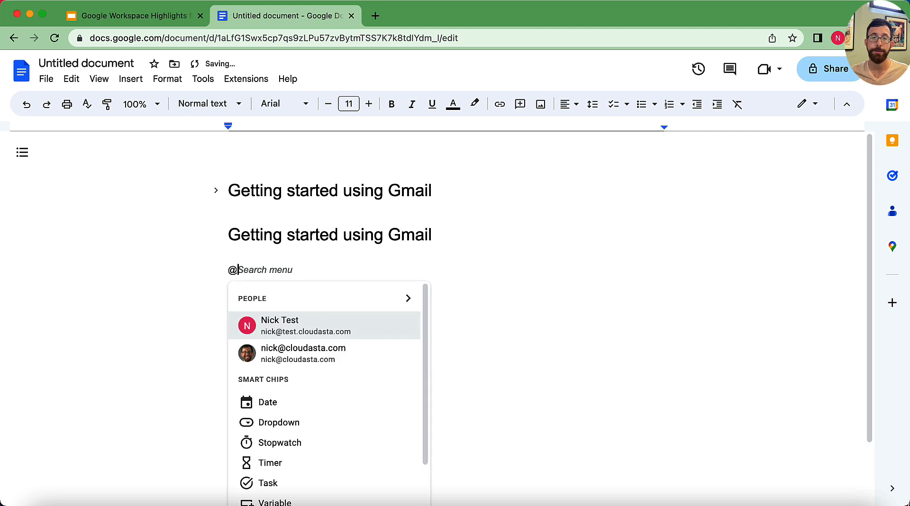
text(stopwa)
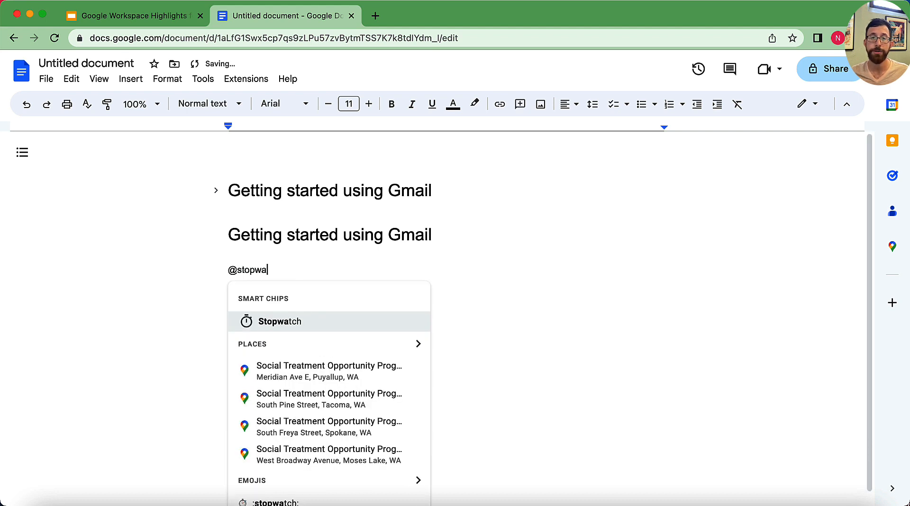
click(280, 322)
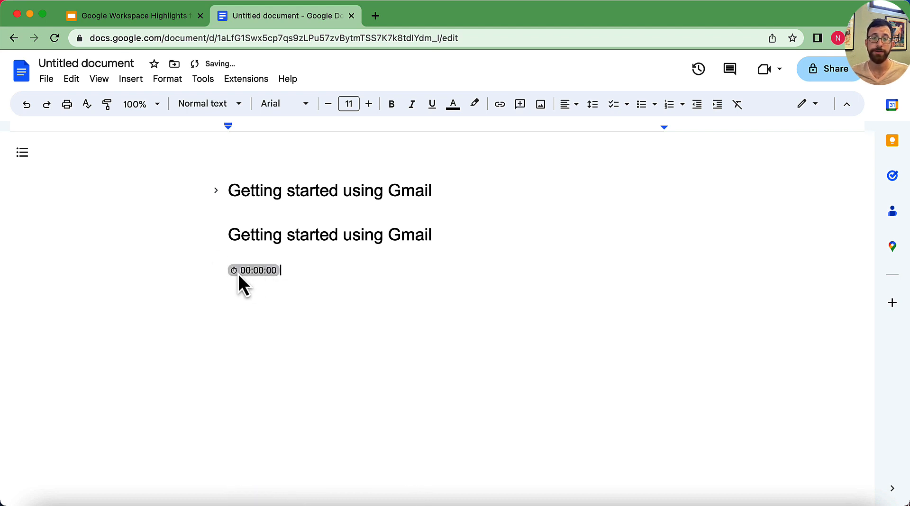
click(254, 271)
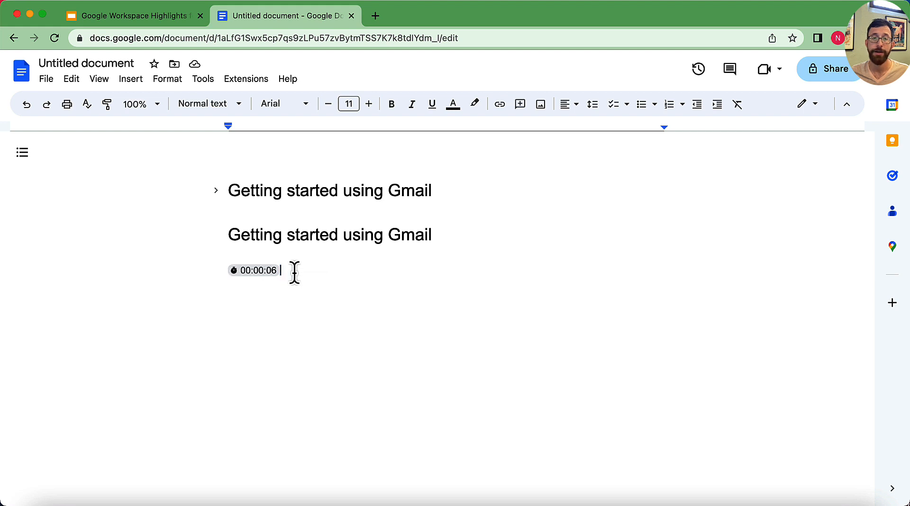
click(349, 103)
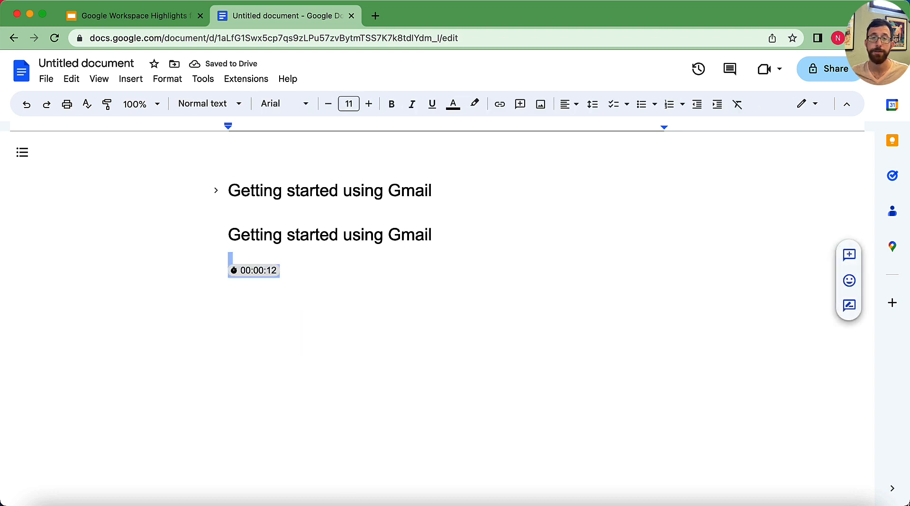
click(348, 104)
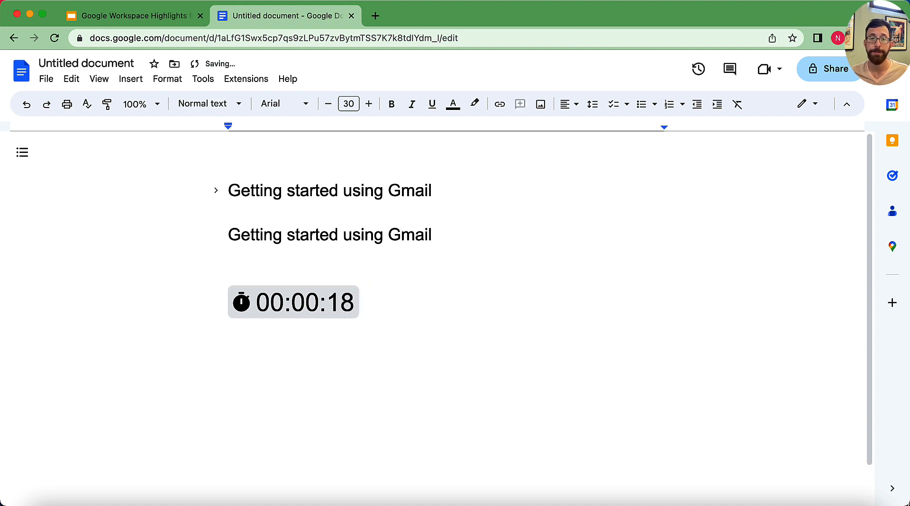
- Insert and start a five-minute timer chip, then add a 10 minute timer chip
text(@)
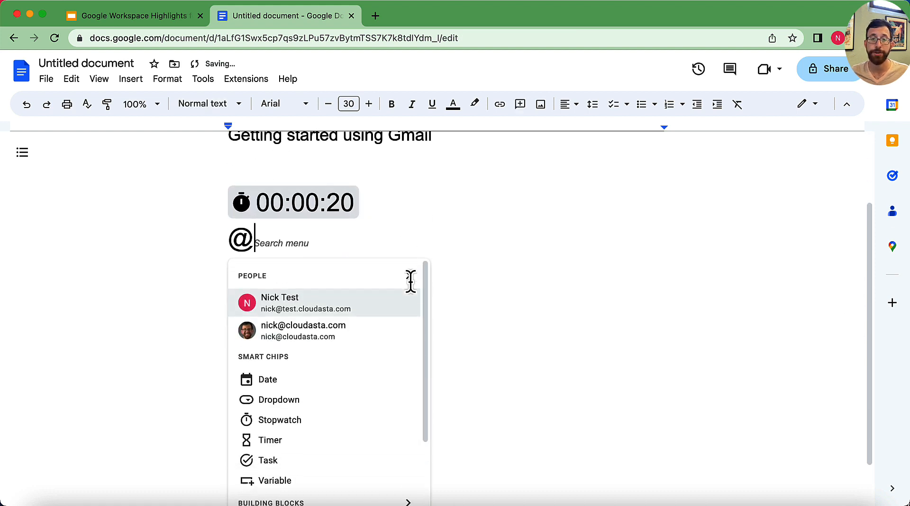
mouse_move(324, 437)
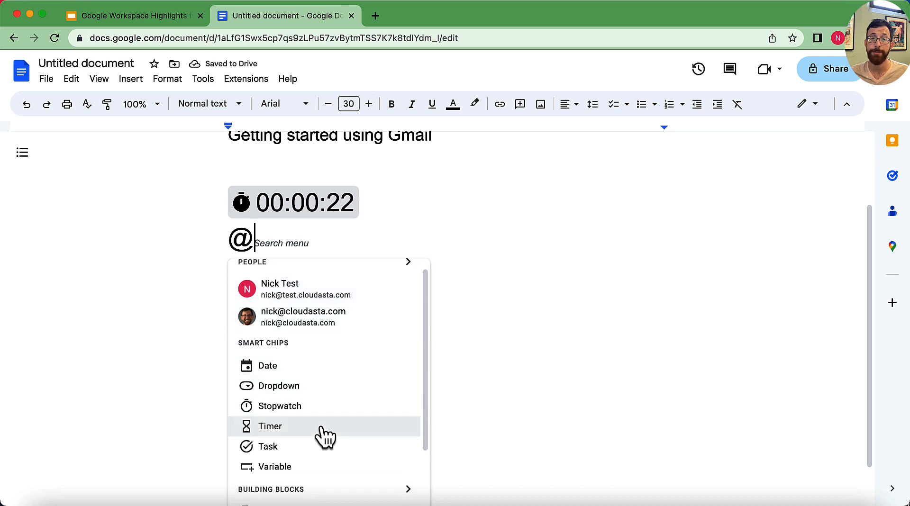
click(269, 426)
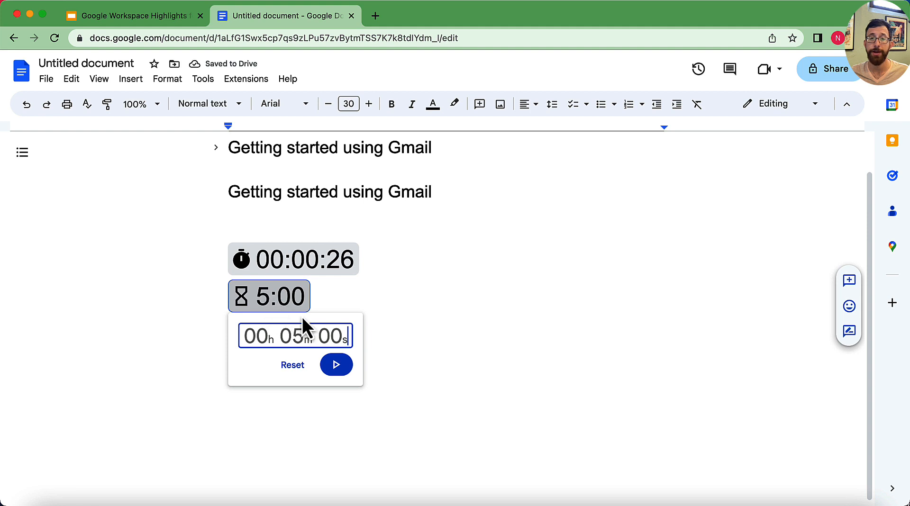
click(336, 365)
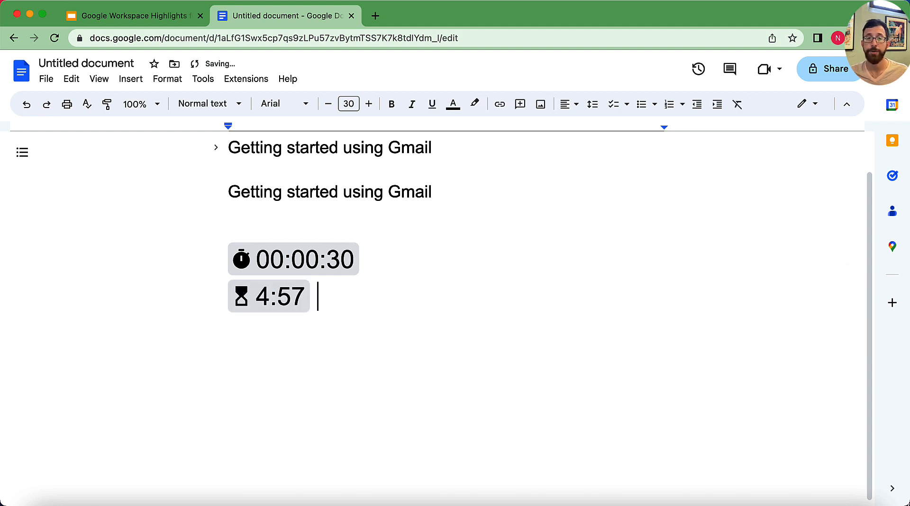
text(@timer)
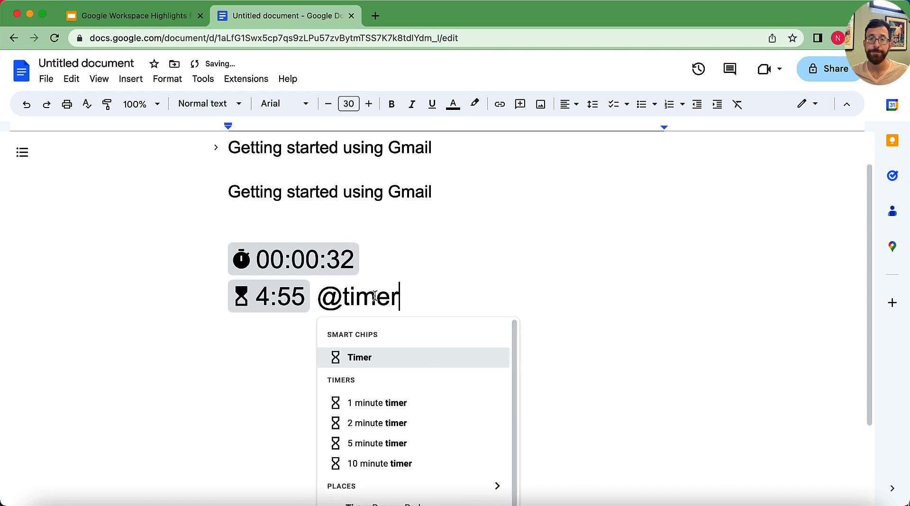
mouse_move(377, 444)
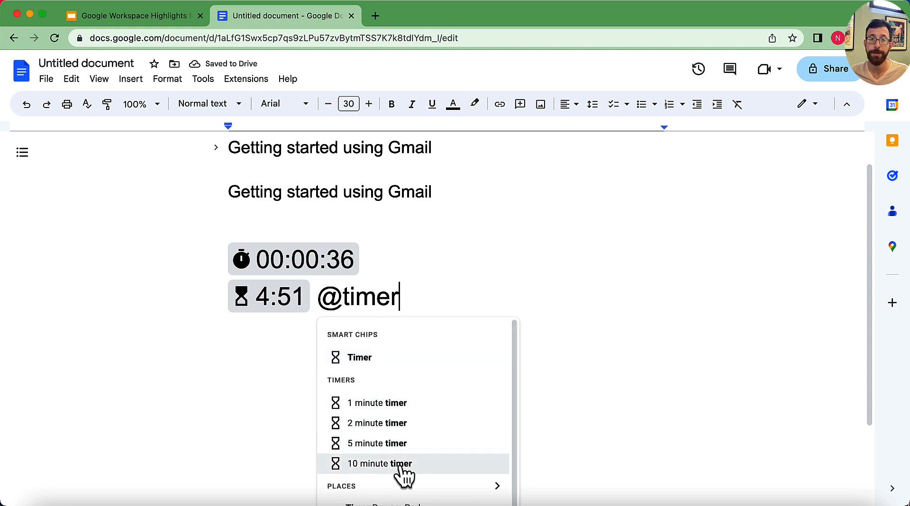
click(386, 463)
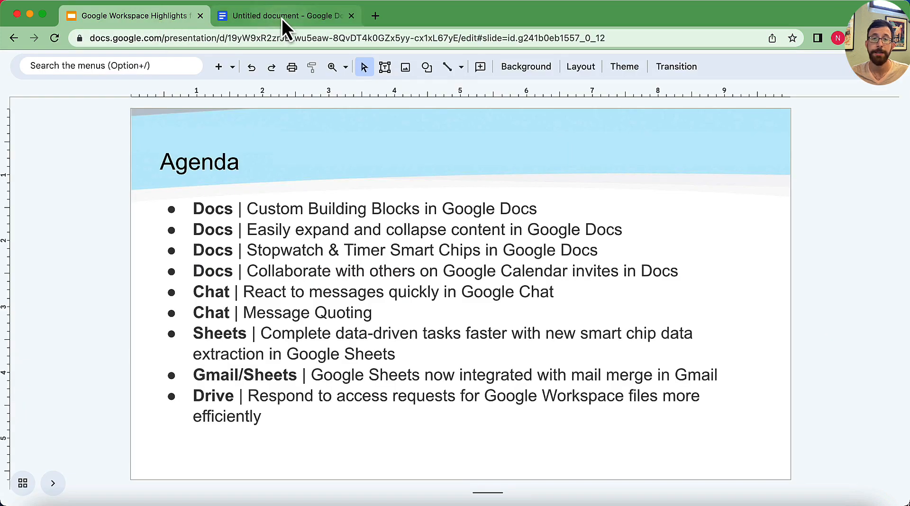
- Insert an Email draft building block below the timers and click into its To field
click(290, 16)
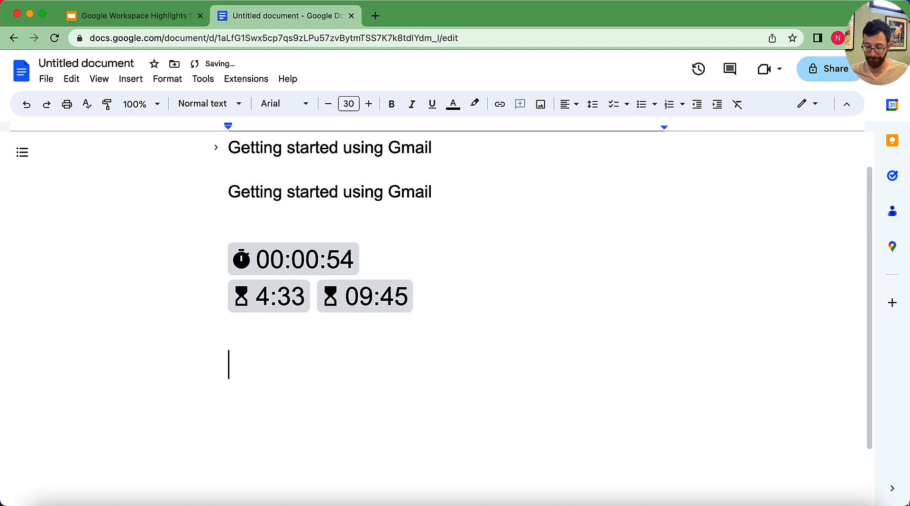
click(349, 104)
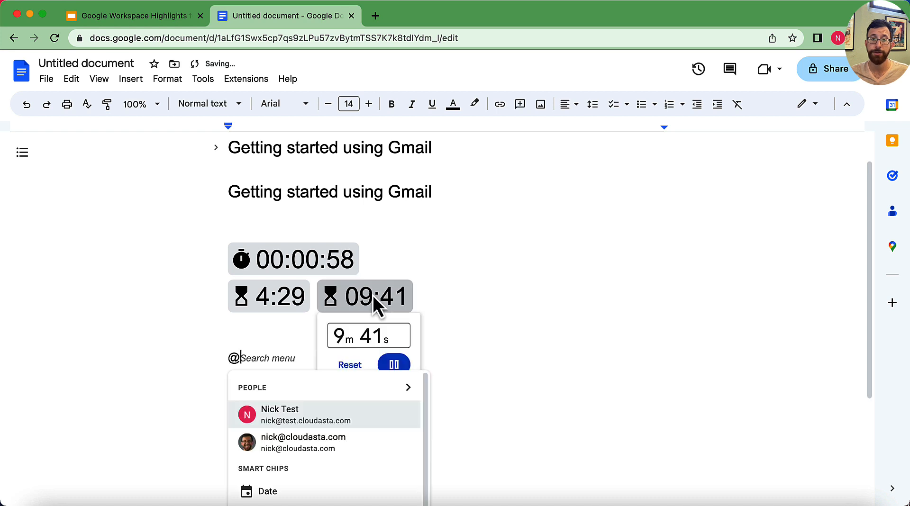
scroll(down, 3)
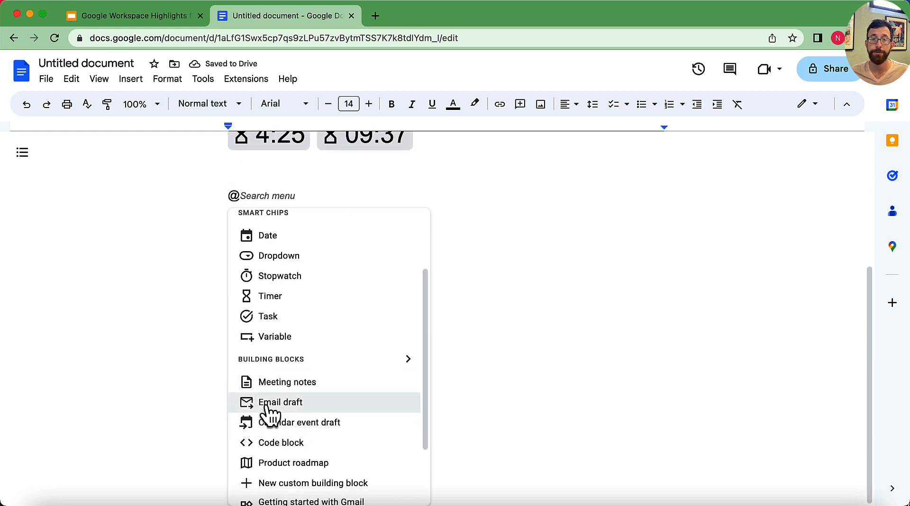
click(281, 402)
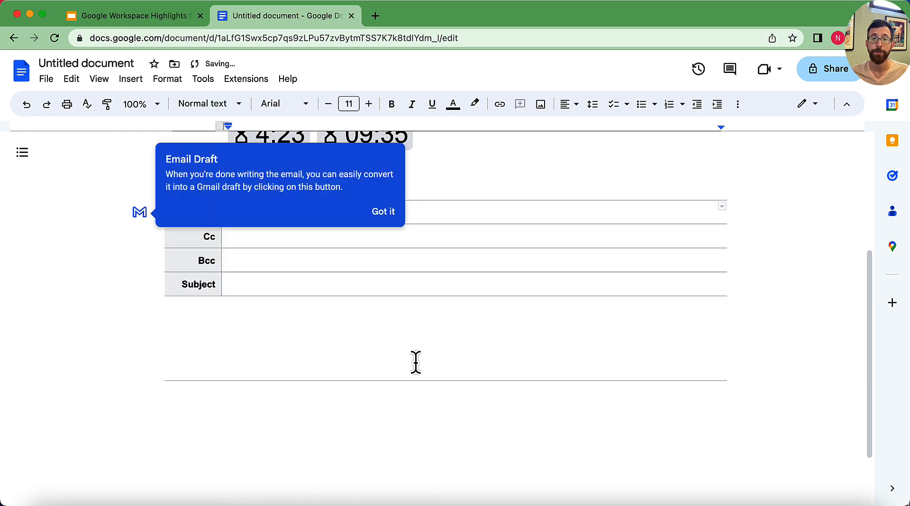
click(383, 211)
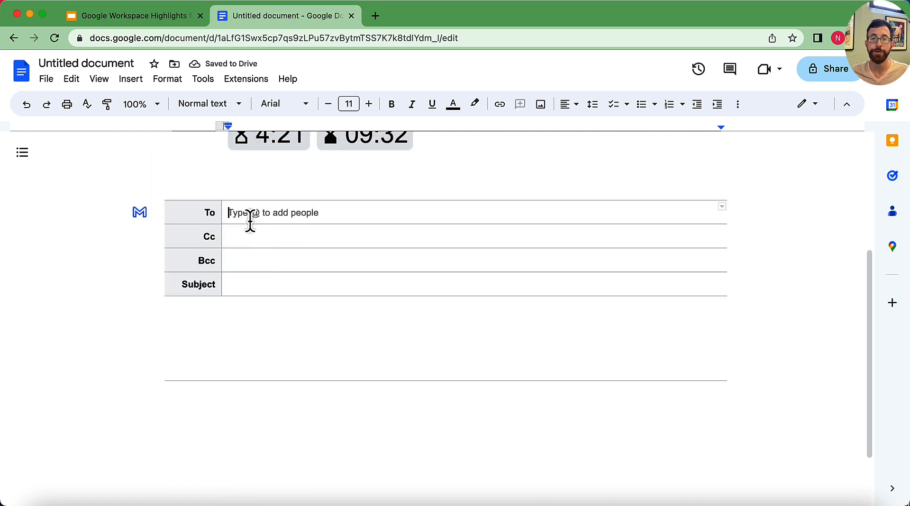
mouse_move(140, 212)
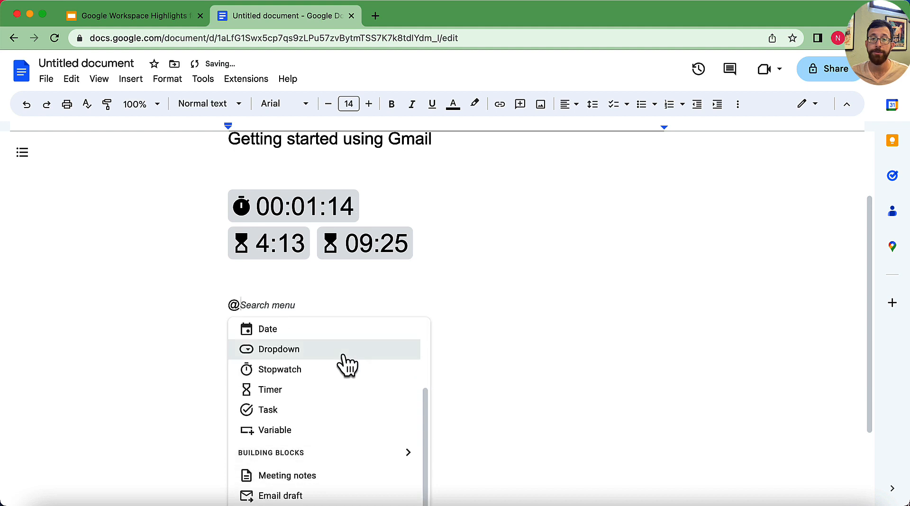
scroll(down, 3)
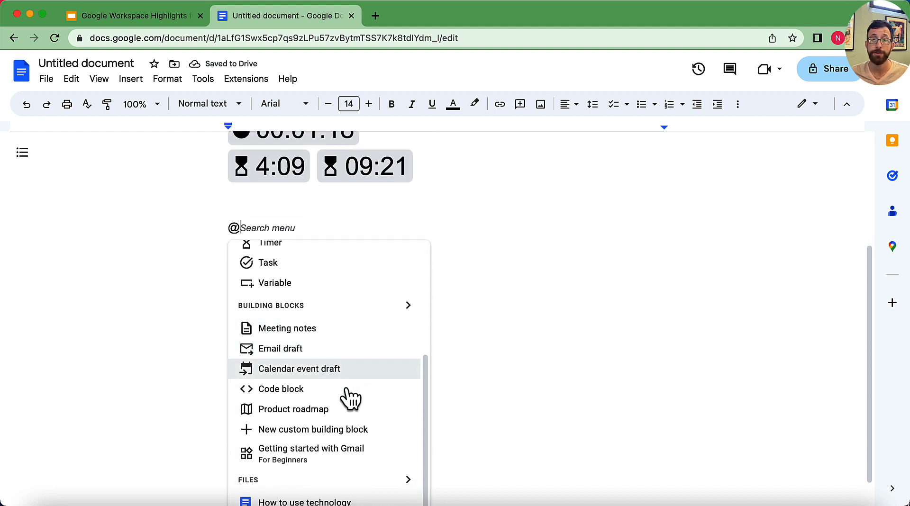
mouse_move(337, 377)
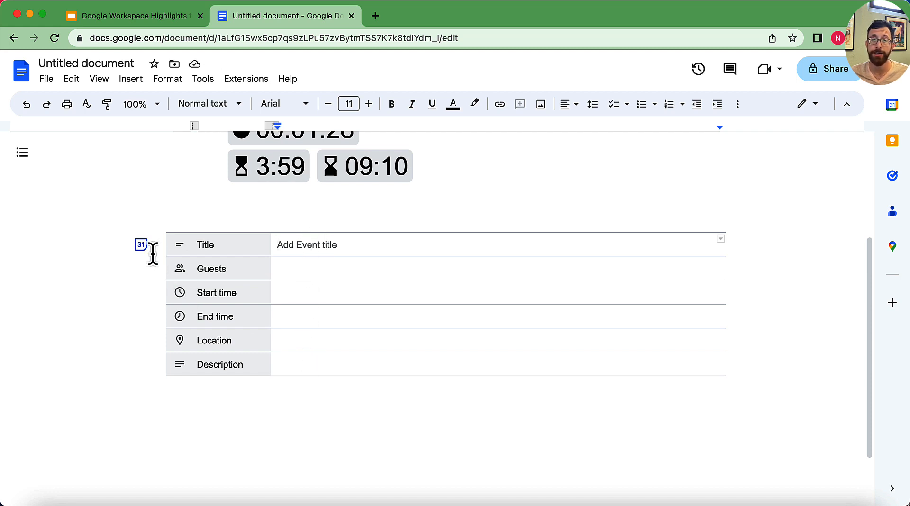
mouse_move(141, 245)
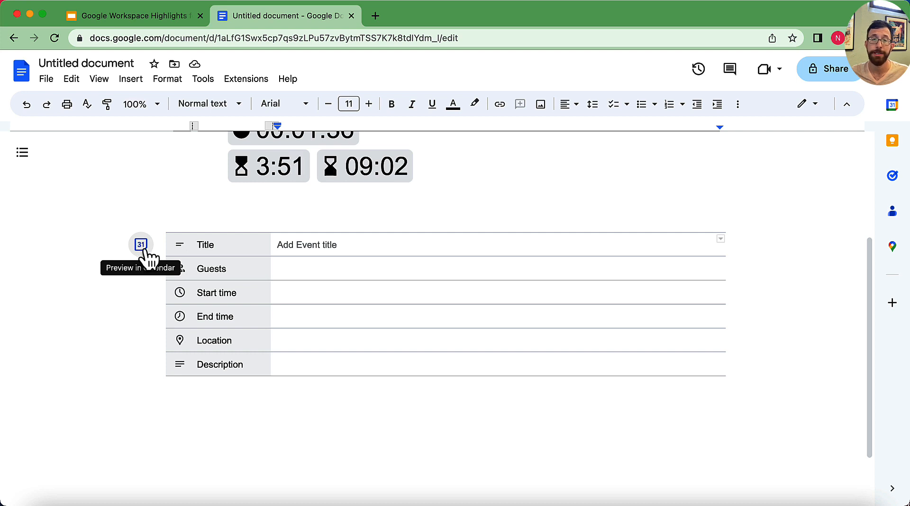
text(@)
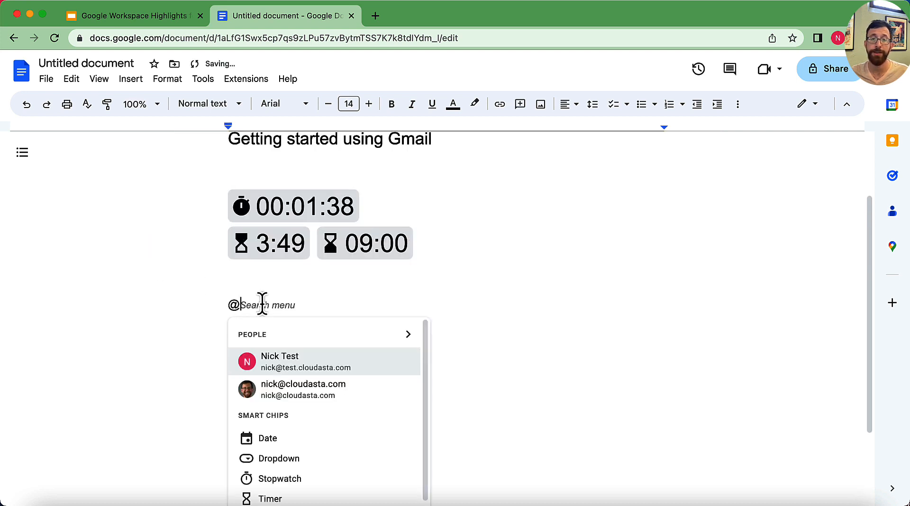
text(meeting)
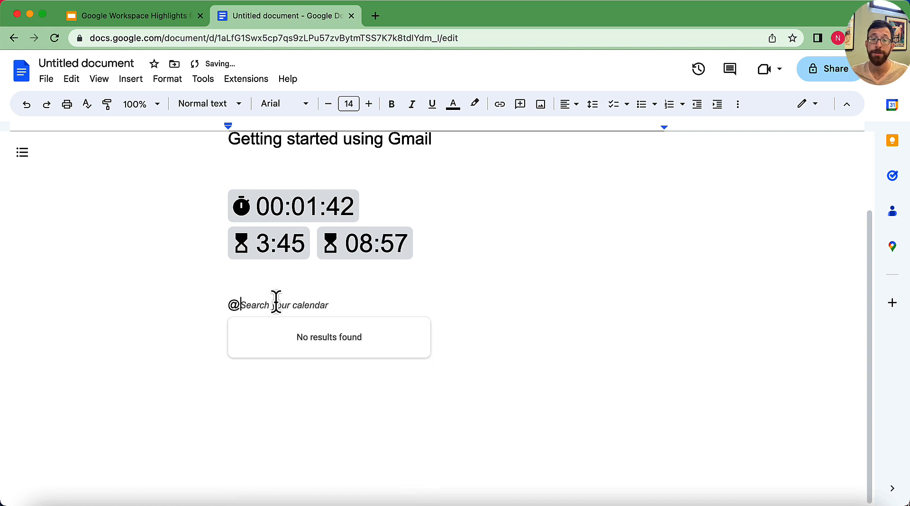
key(Escape)
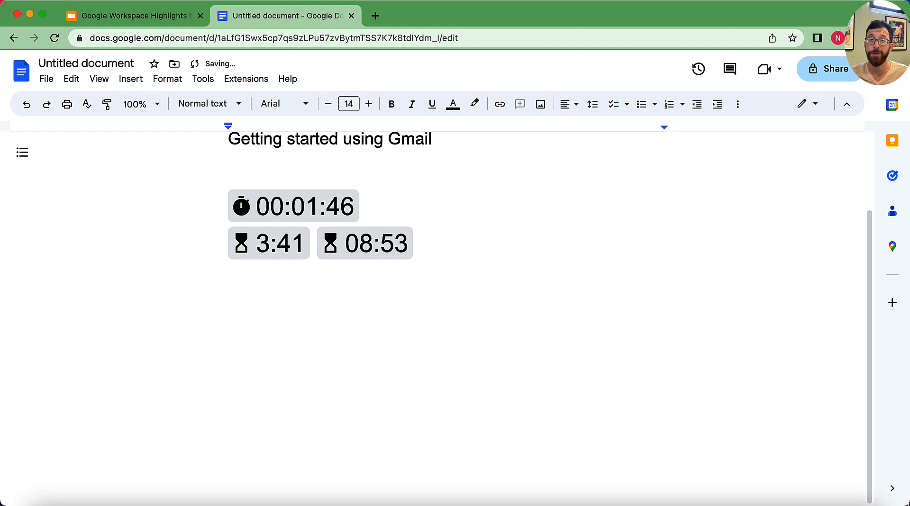
click(132, 15)
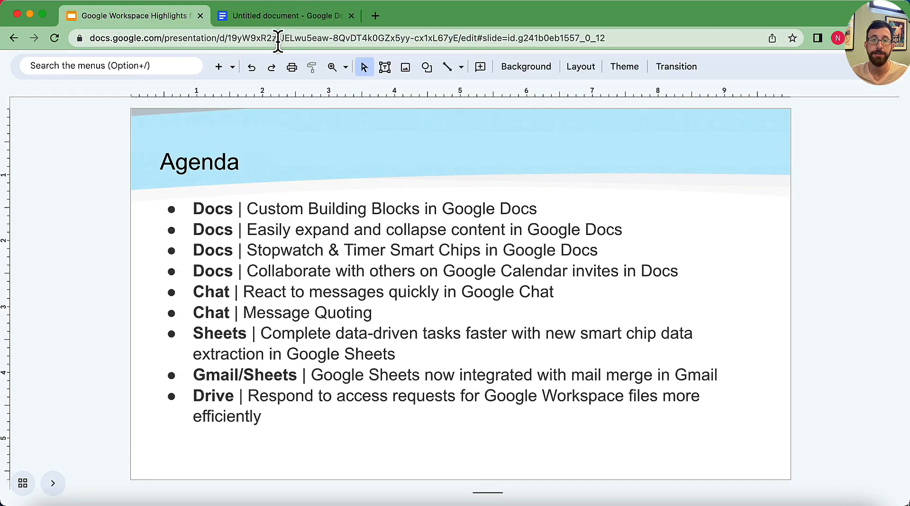
mouse_move(379, 23)
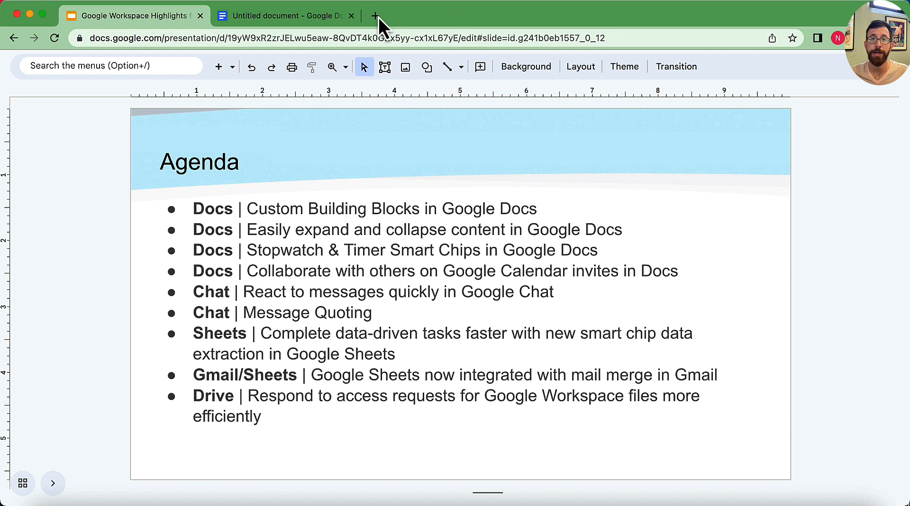
mouse_move(802, 163)
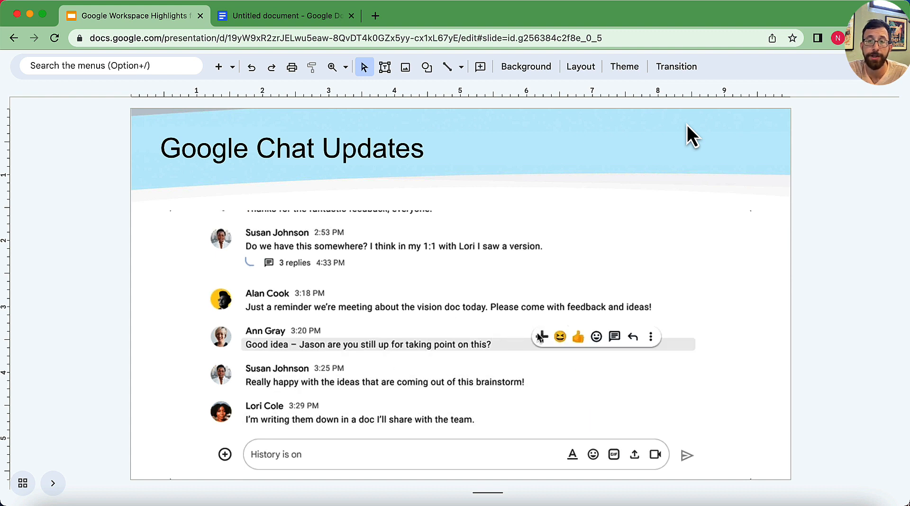
- Advance to the Google Chat Updates slide and open Google Chat in a new tab
click(577, 336)
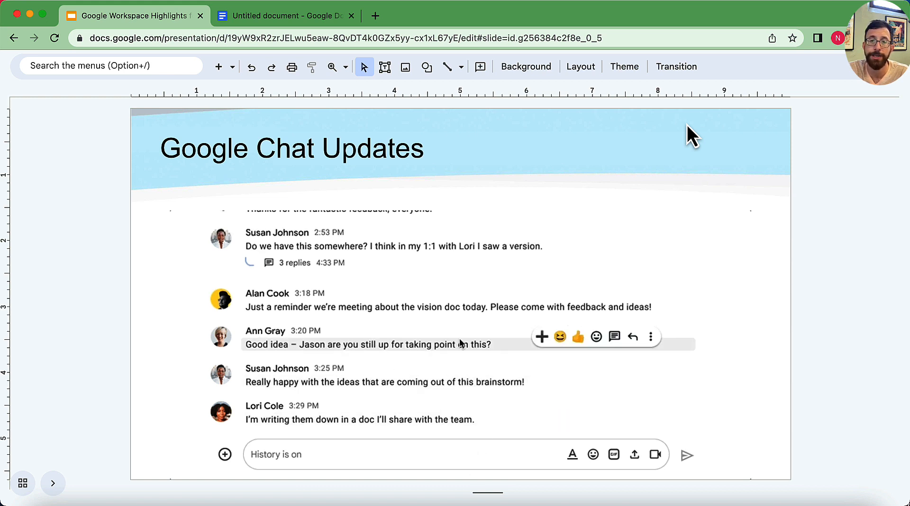
click(578, 336)
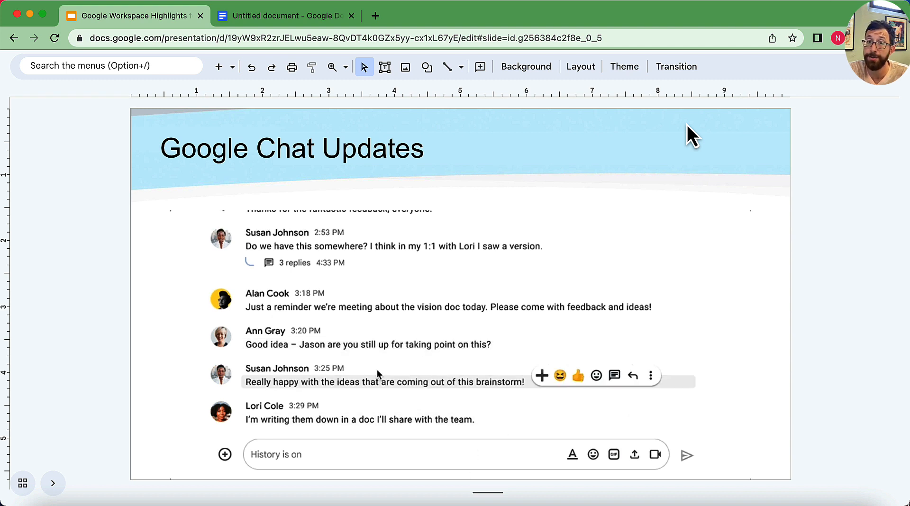
mouse_move(577, 337)
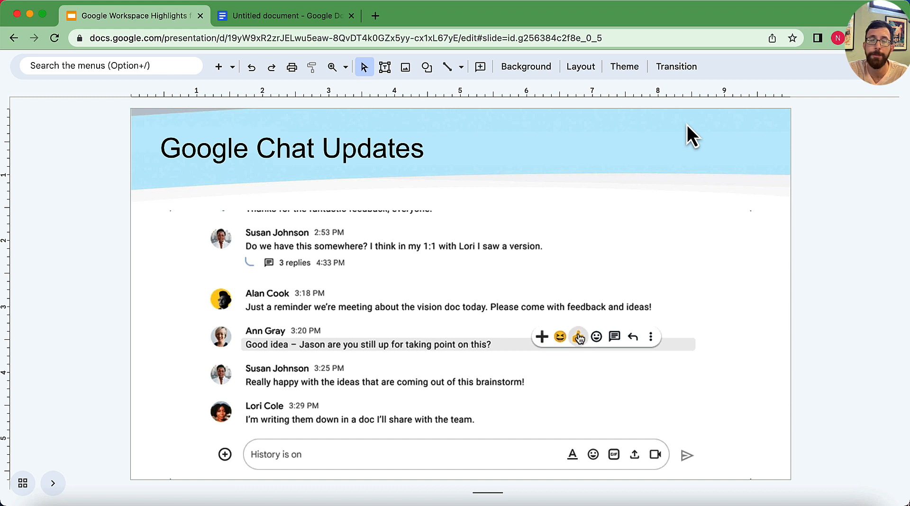
click(578, 336)
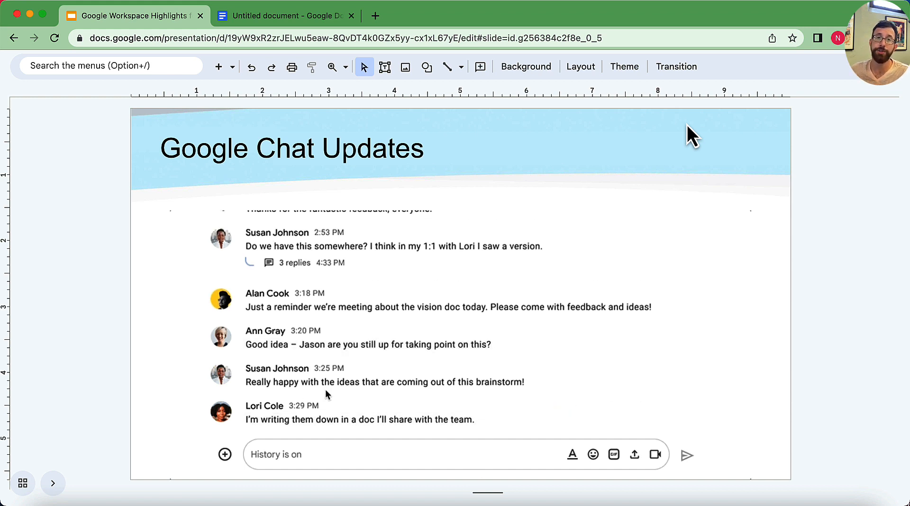
click(377, 15)
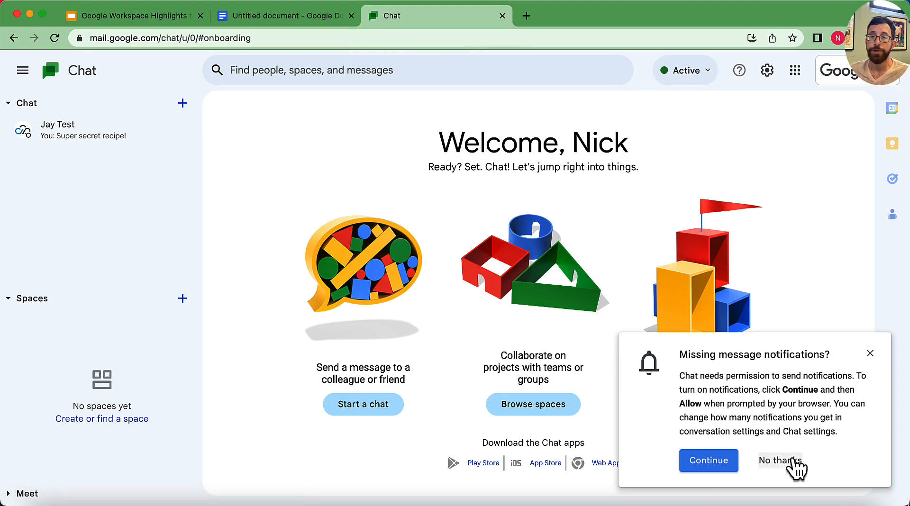
- Decline notifications, quote 'Test message' asking 'Did you ever receive this?', and return to the slides
click(83, 130)
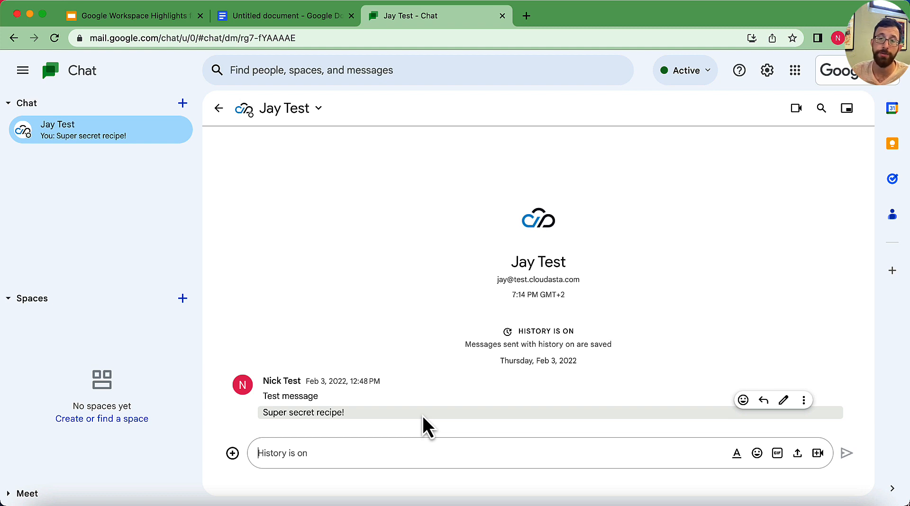
mouse_move(299, 422)
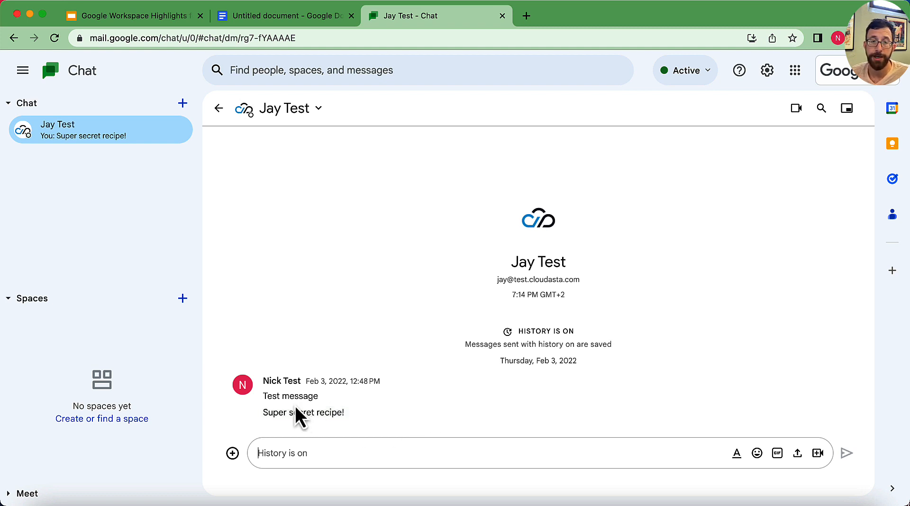
mouse_move(363, 415)
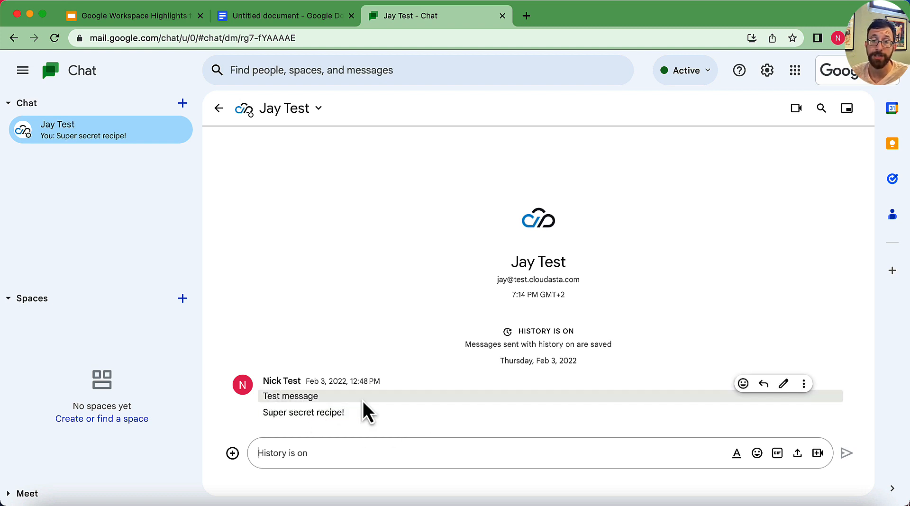
mouse_move(763, 383)
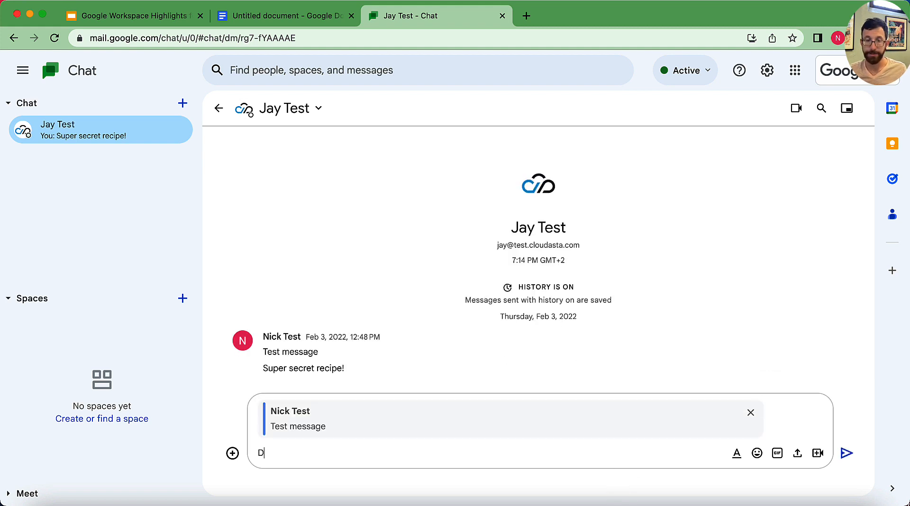
text(id you ever receive)
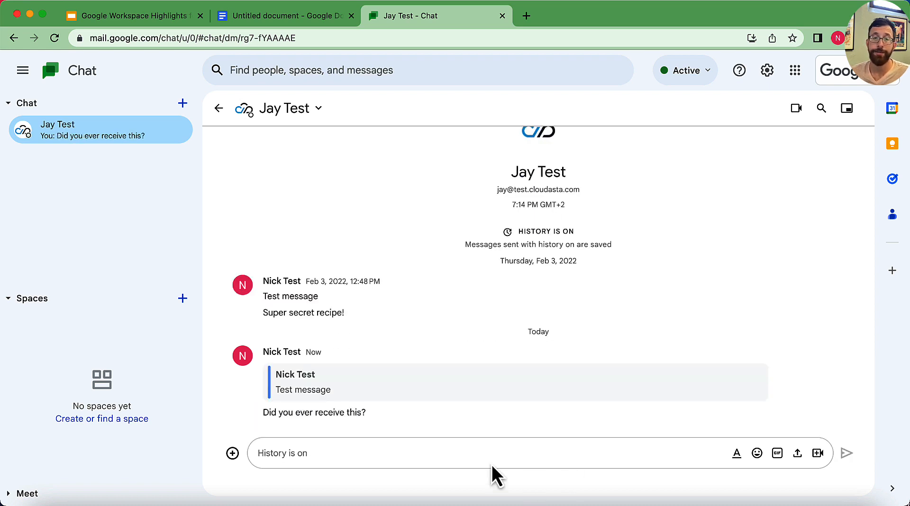
mouse_move(320, 397)
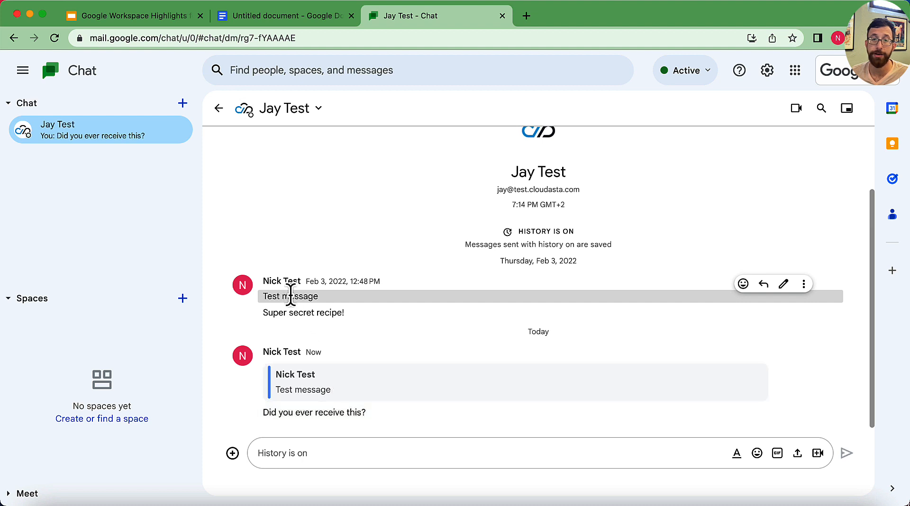
mouse_move(334, 401)
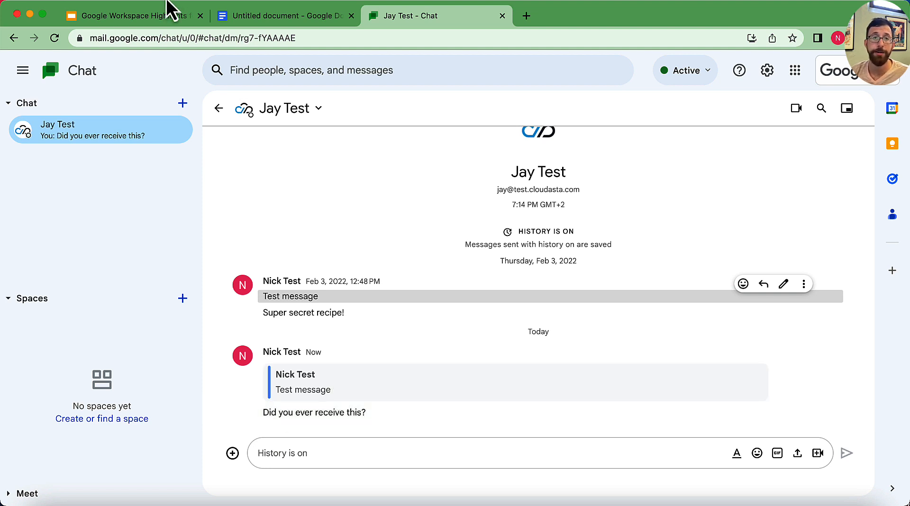
click(133, 16)
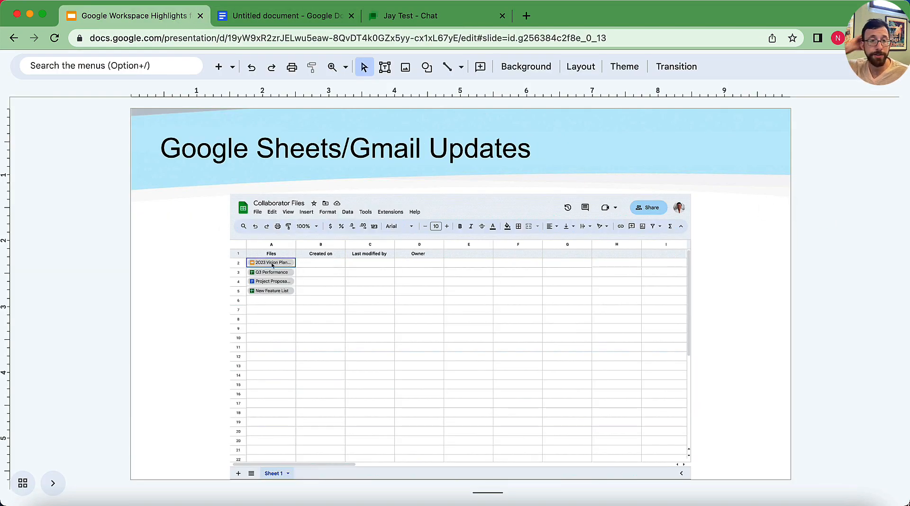
- Play the Sheets data extraction demo filling creation time, last modifier and owner
right_click(271, 281)
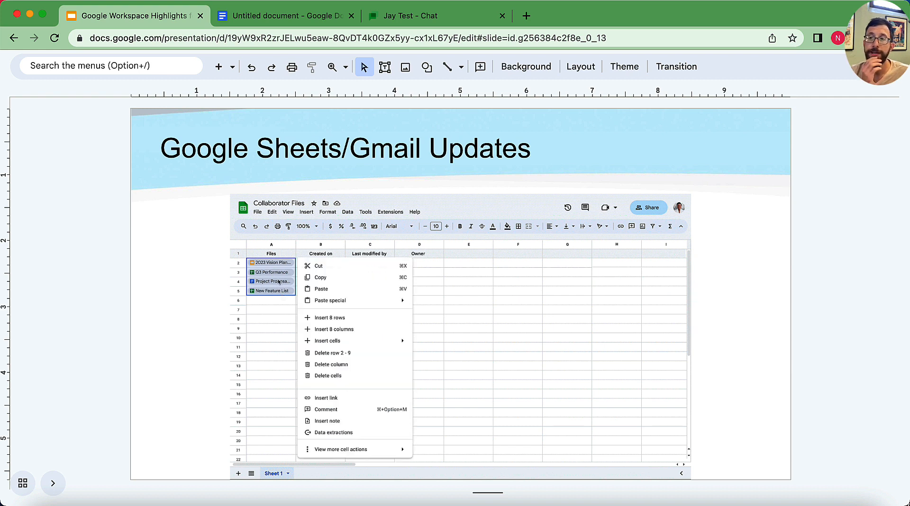
click(331, 432)
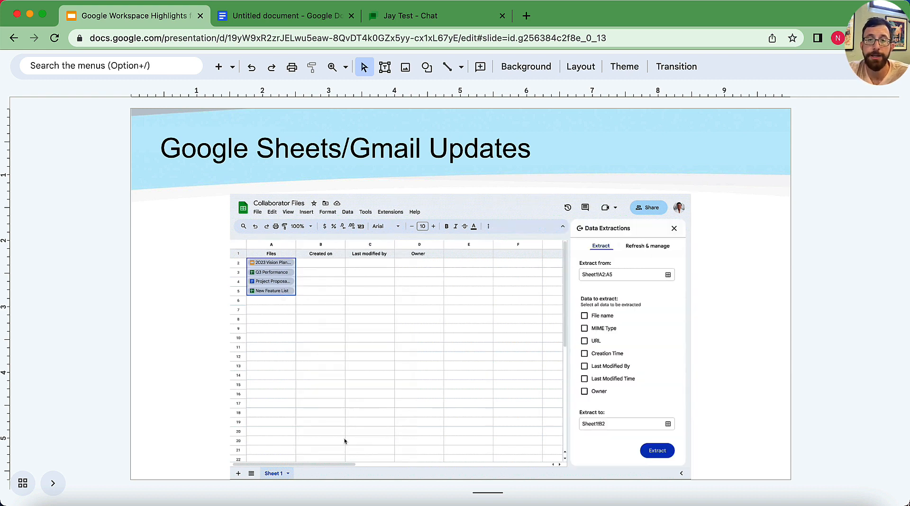
mouse_move(584, 360)
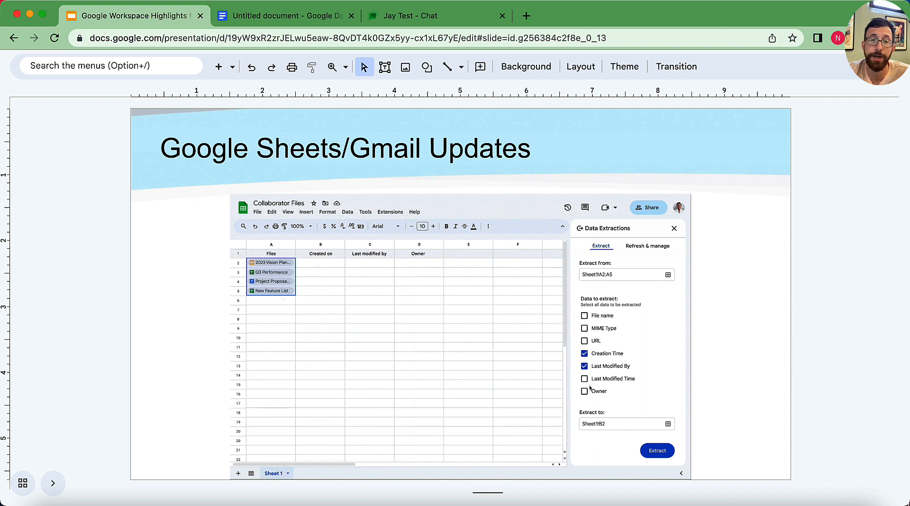
click(584, 390)
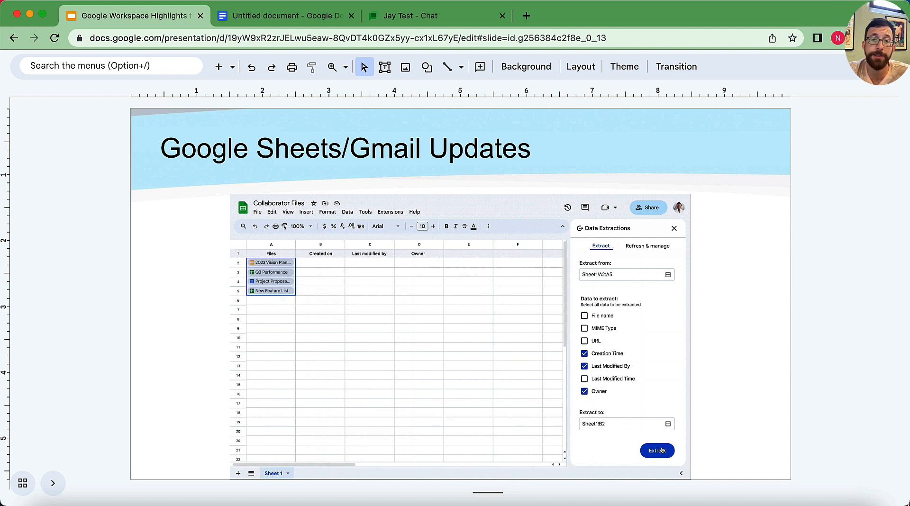
click(657, 451)
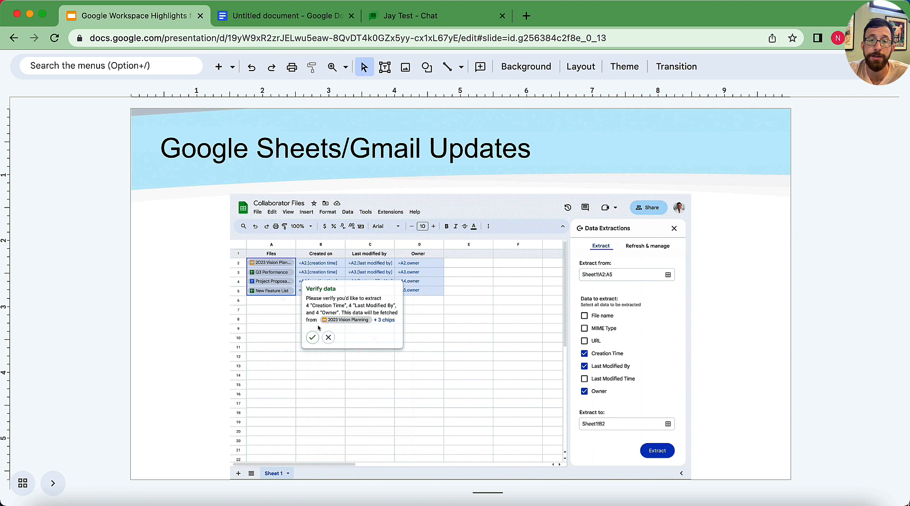
click(312, 337)
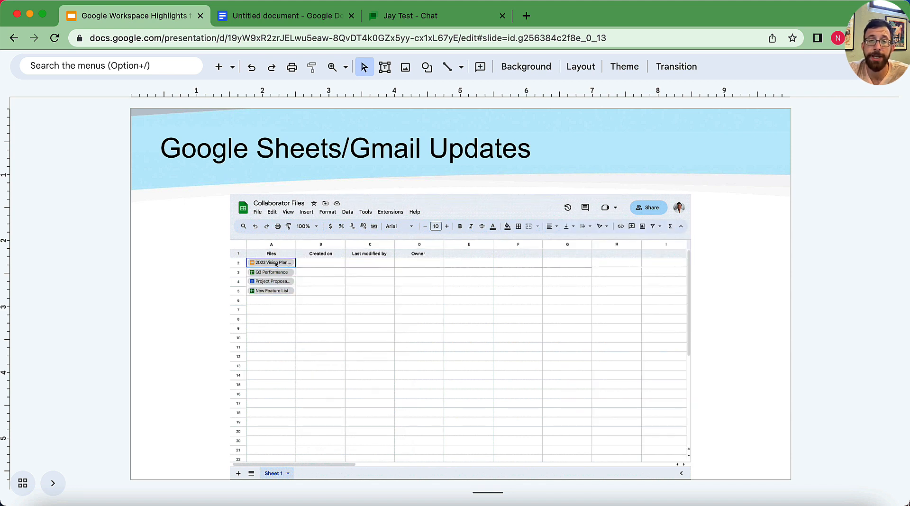
- Replay the data extraction animation for the four files as it loops
right_click(271, 281)
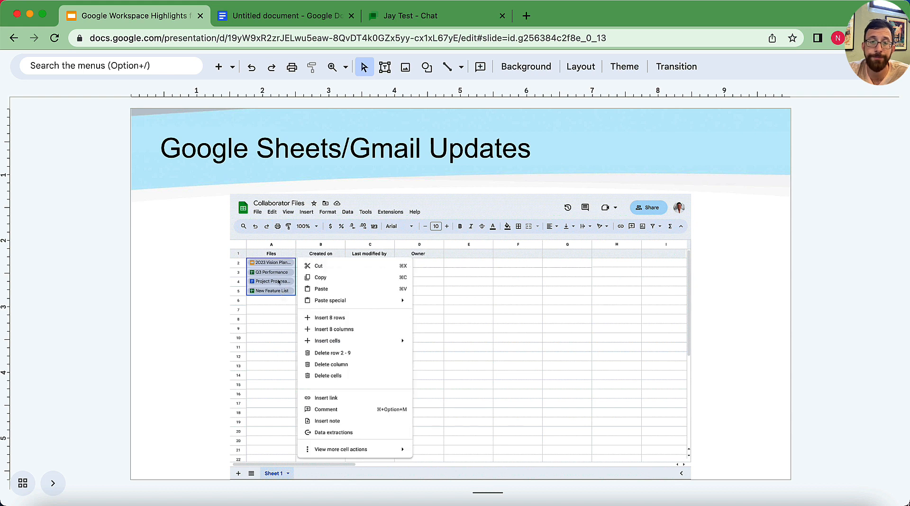
click(331, 432)
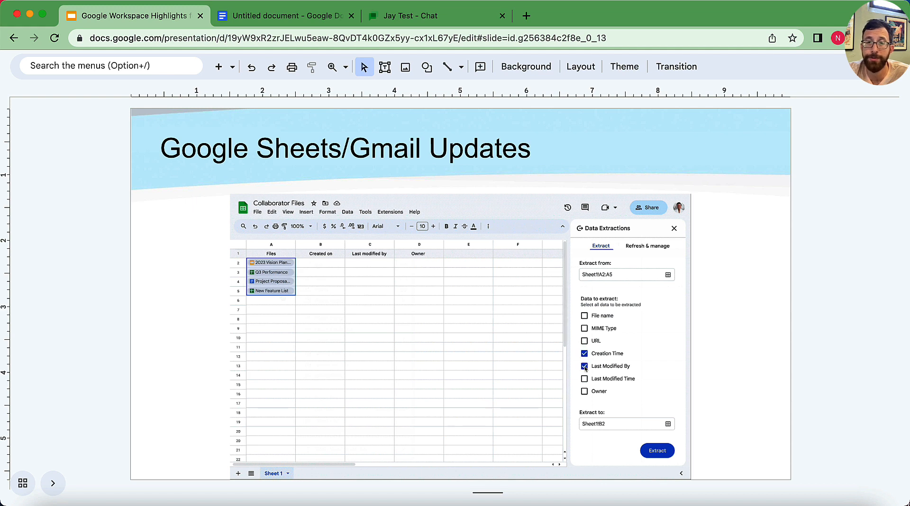
click(583, 391)
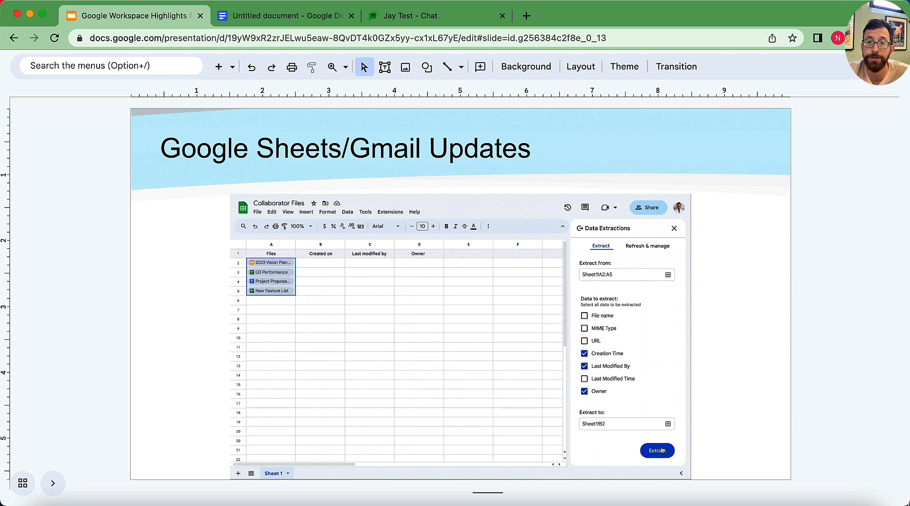
click(656, 450)
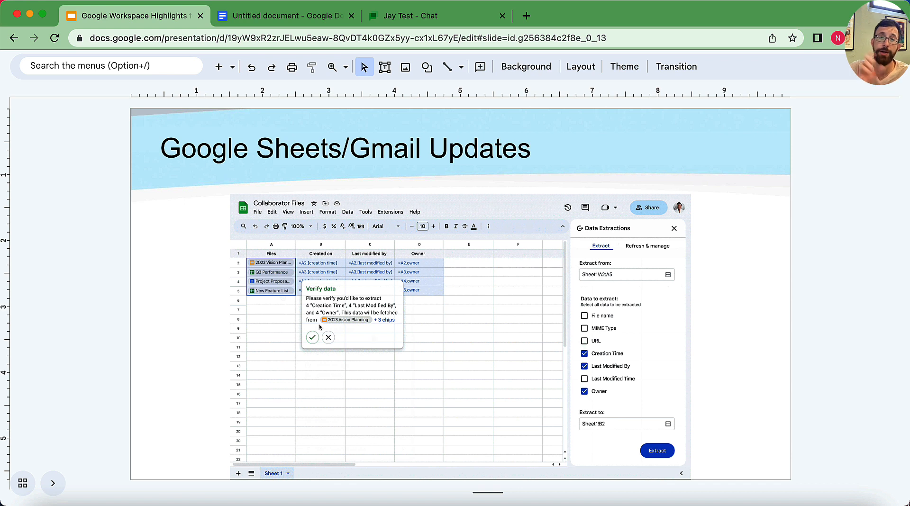
click(313, 338)
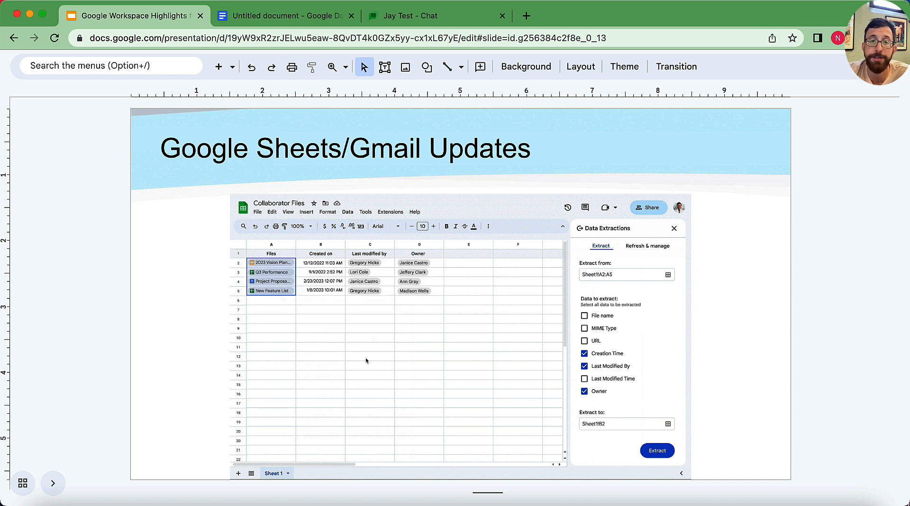
click(674, 229)
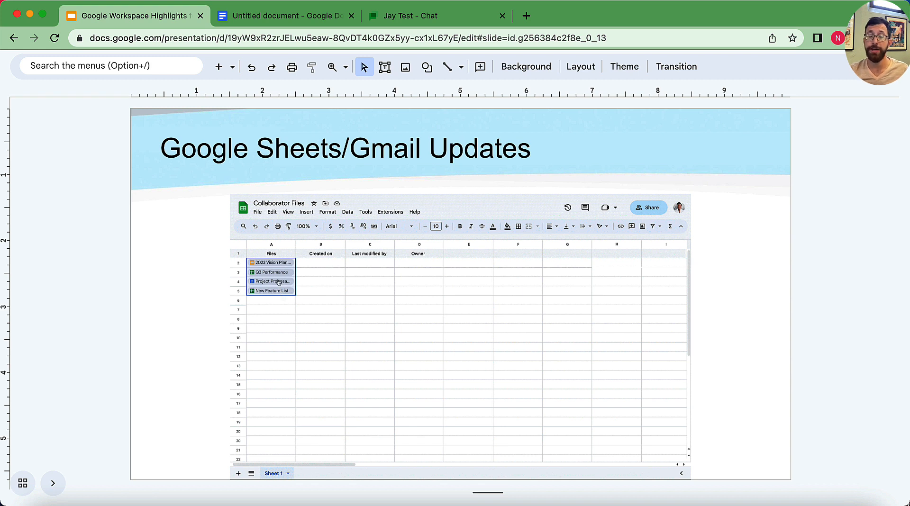
right_click(271, 281)
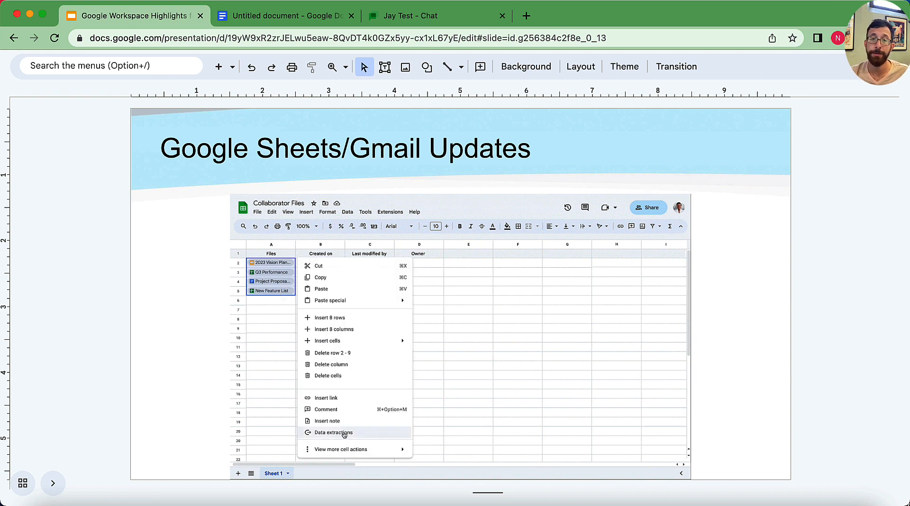
click(333, 432)
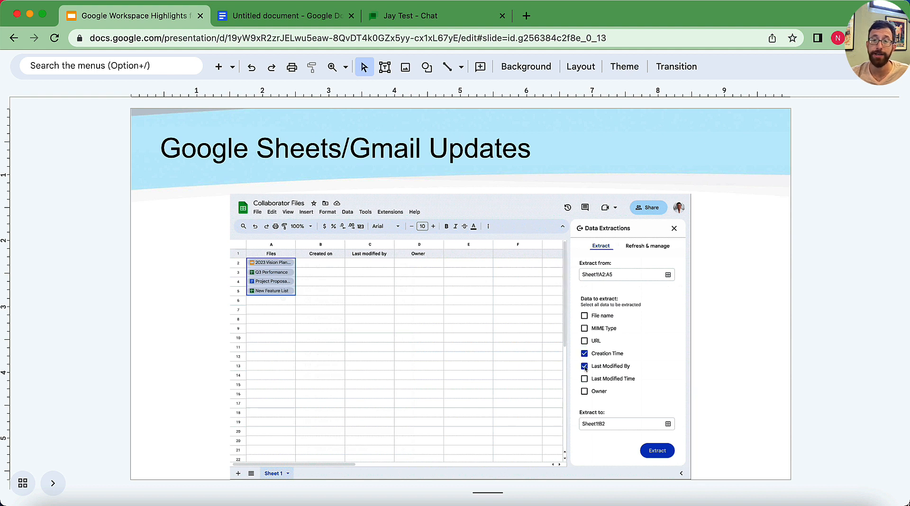
click(583, 391)
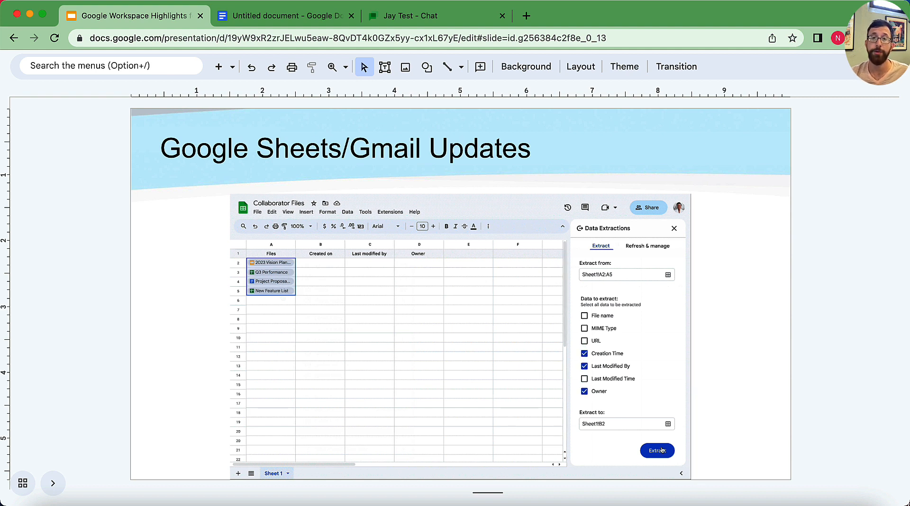
click(657, 450)
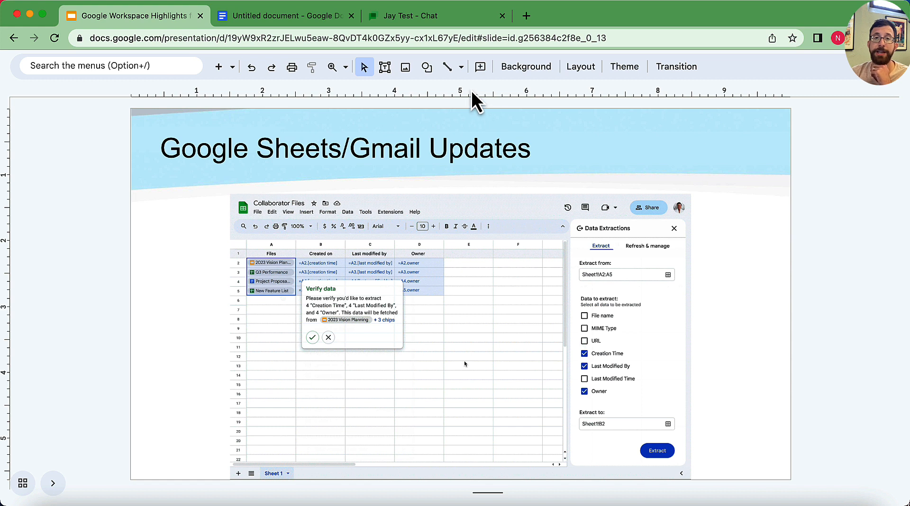
click(311, 337)
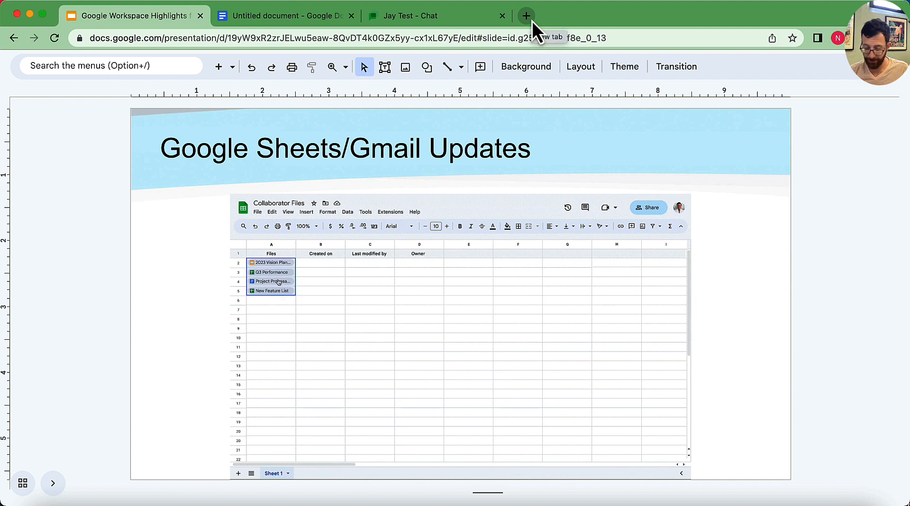
- Open Gmail in a new tab, compose a new message and enable Mail Merge
click(526, 15)
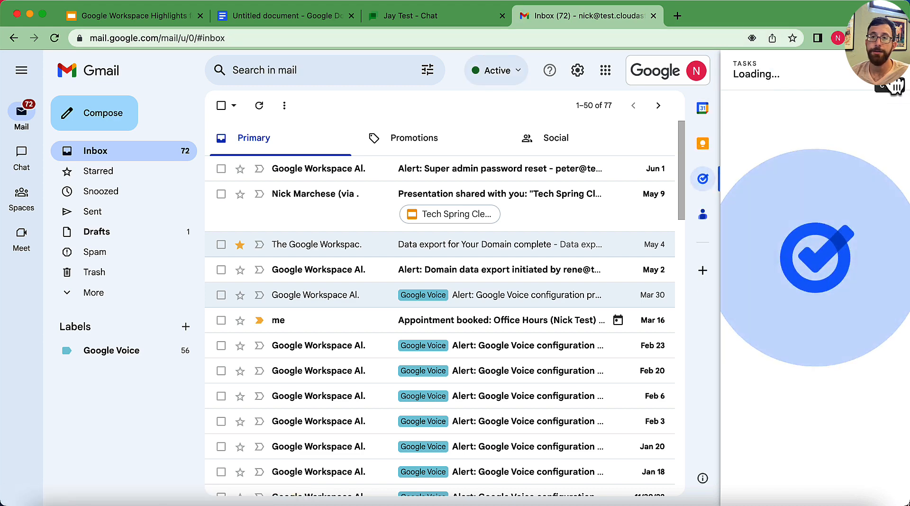
click(94, 112)
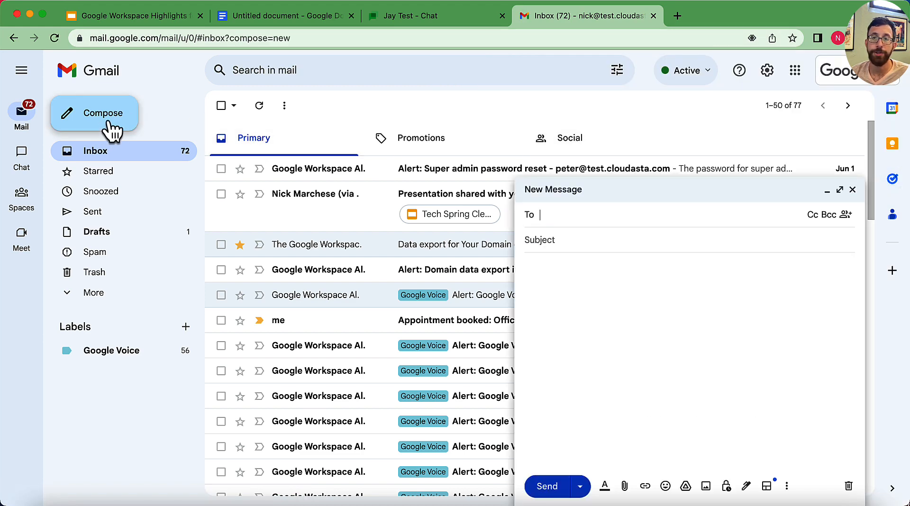
mouse_move(823, 226)
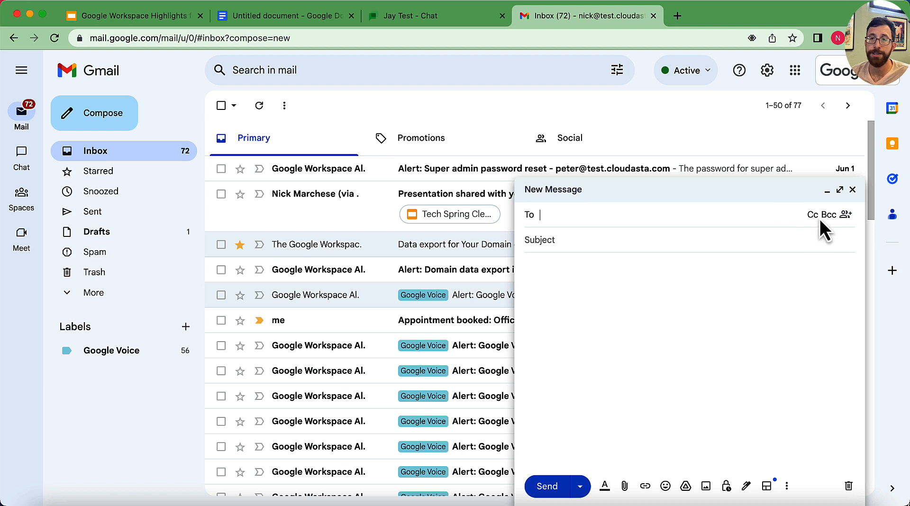
mouse_move(845, 214)
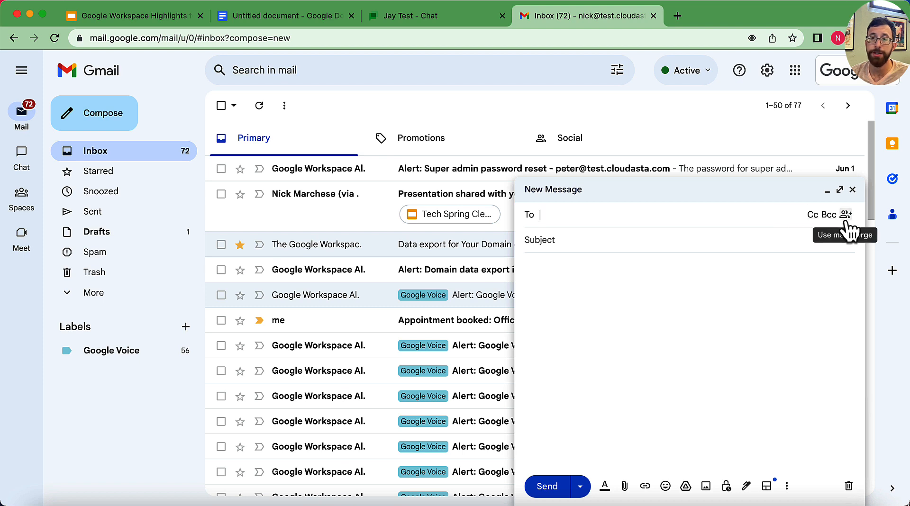
click(845, 214)
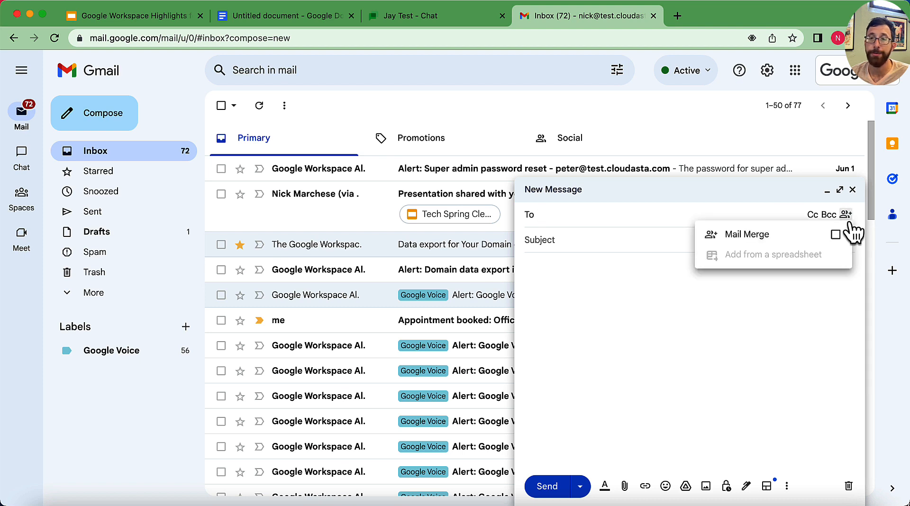
click(835, 234)
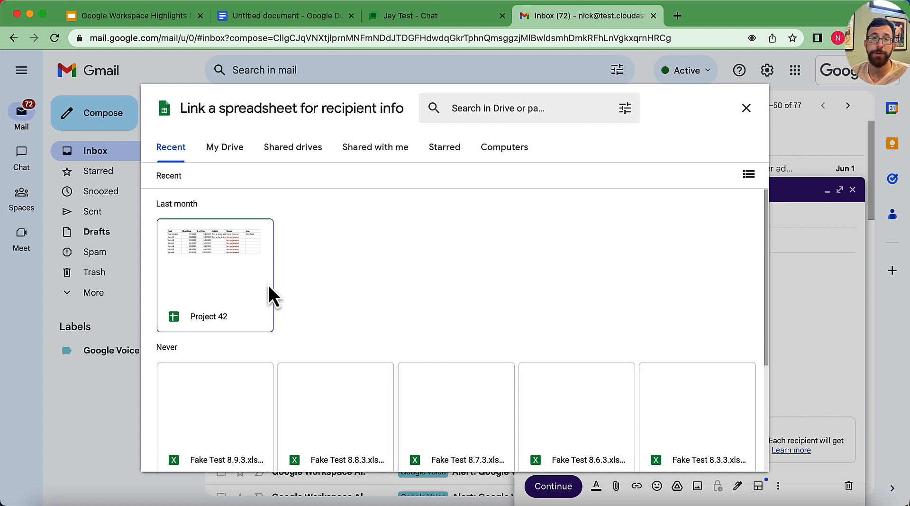
mouse_move(299, 282)
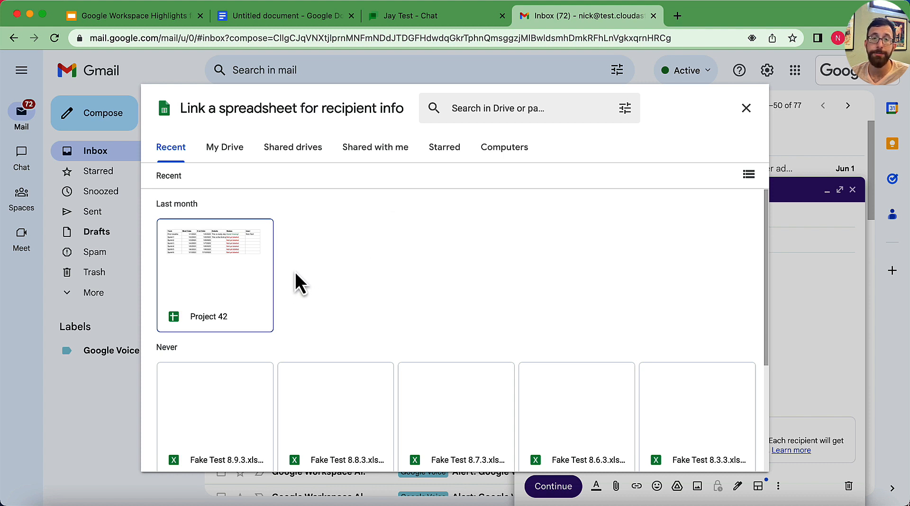
mouse_move(238, 272)
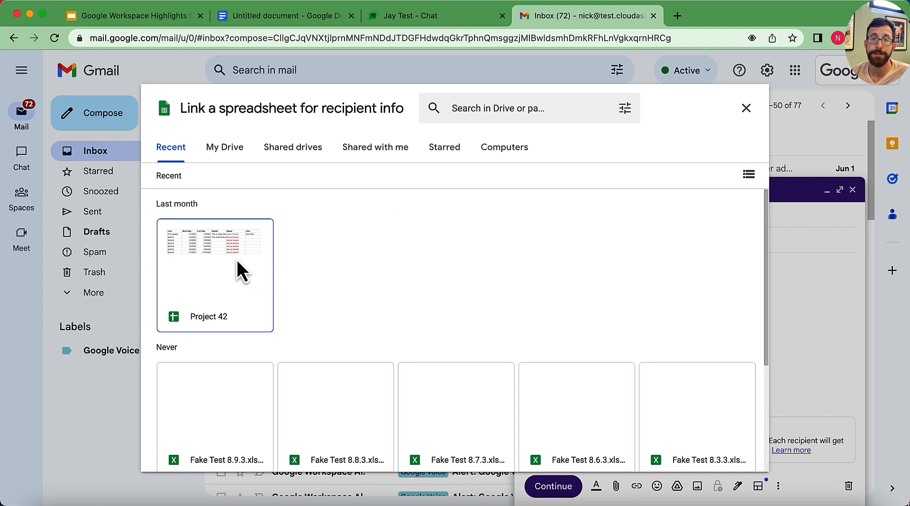
- Insert the Project 42 spreadsheet as recipient info and highlight the email-column warning
click(214, 271)
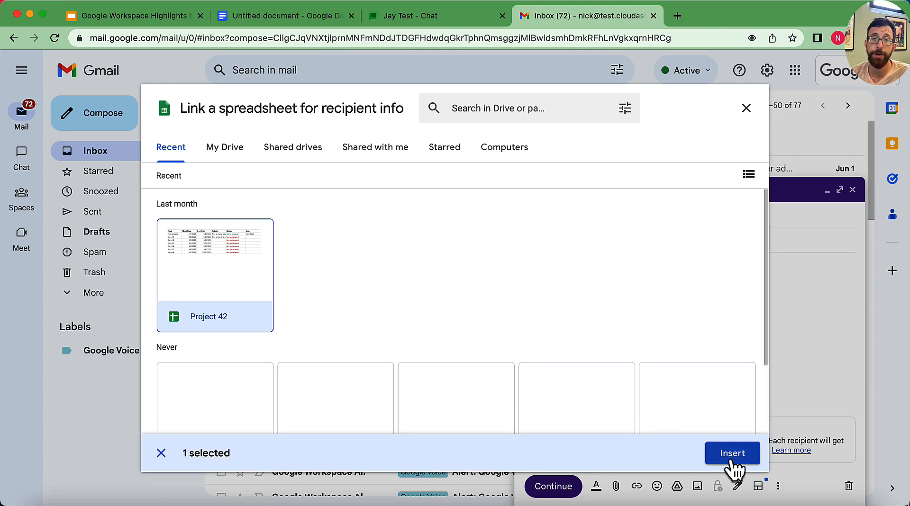
click(732, 452)
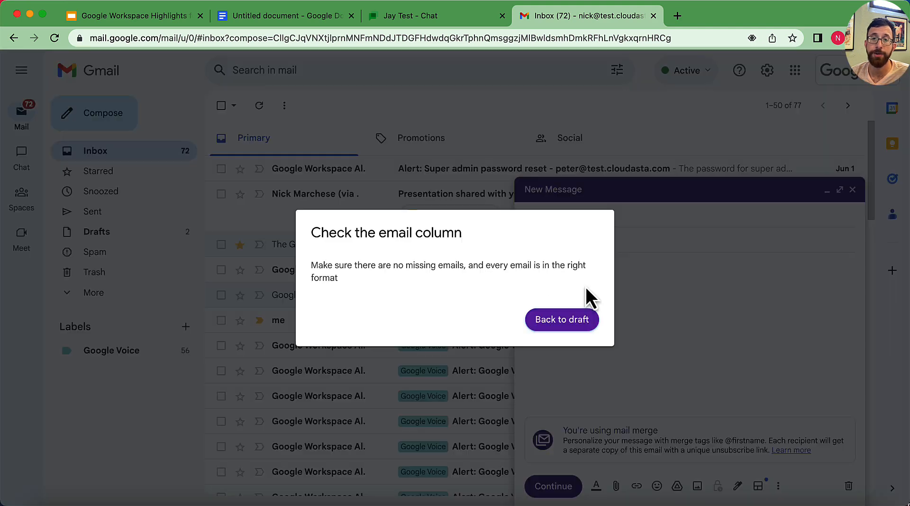
drag(360, 232, 458, 232)
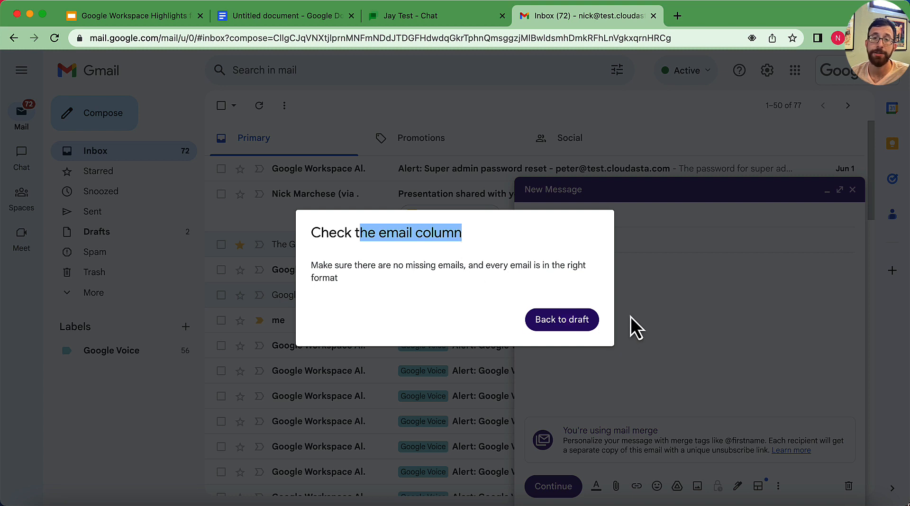
mouse_move(643, 289)
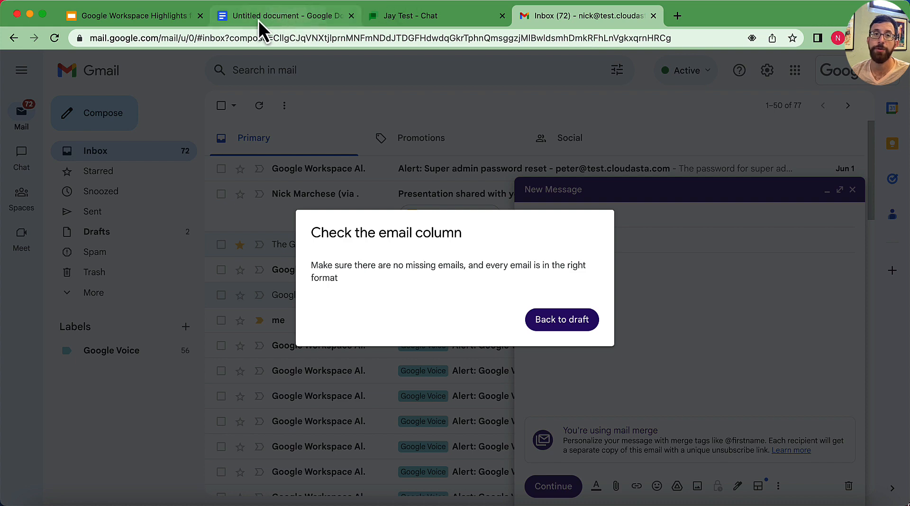
- Play the Drive Updates demo of granting a commenter access request from the share dialog
click(132, 16)
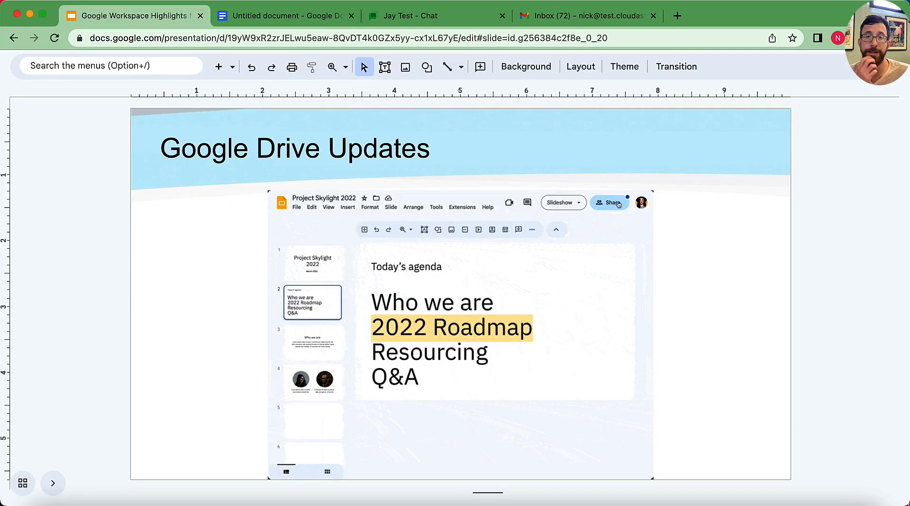
click(609, 203)
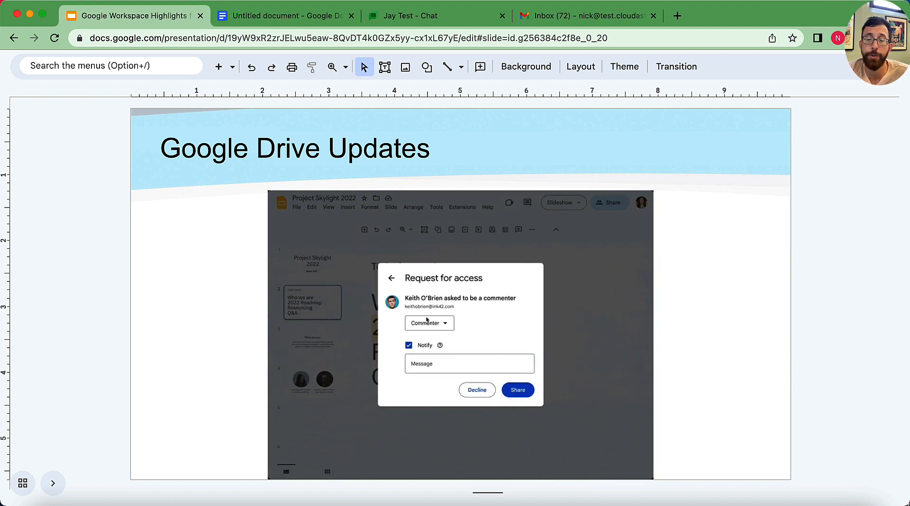
click(429, 322)
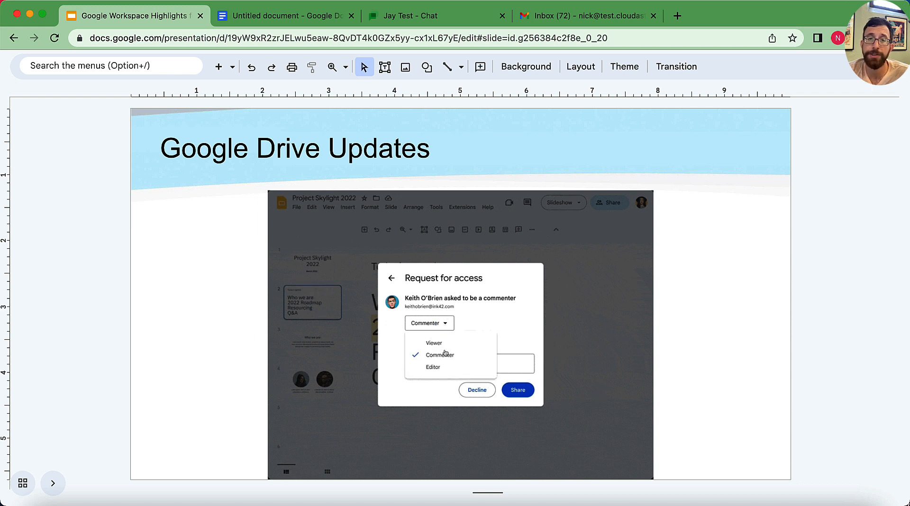
click(439, 354)
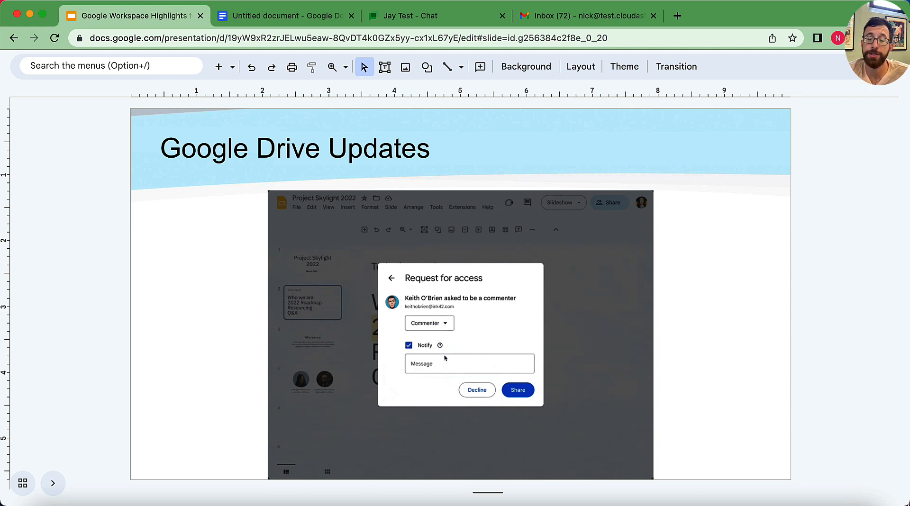
mouse_move(439, 345)
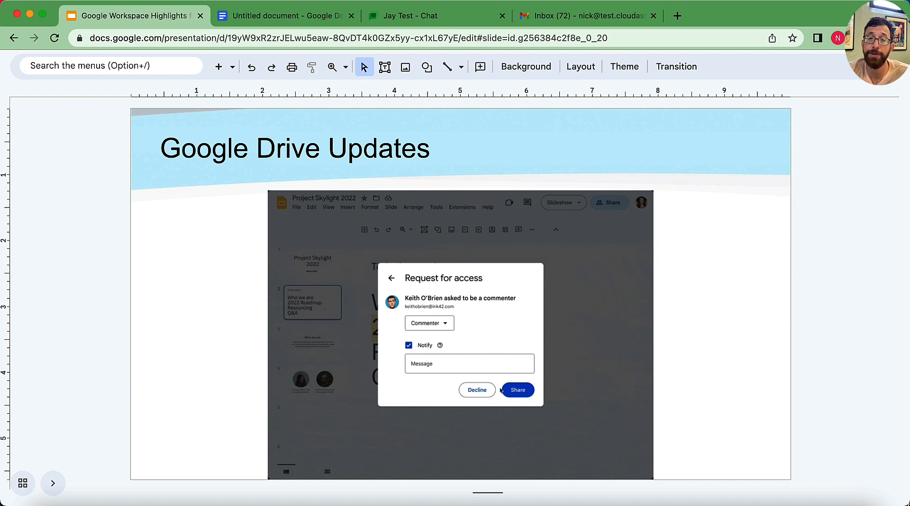
click(517, 390)
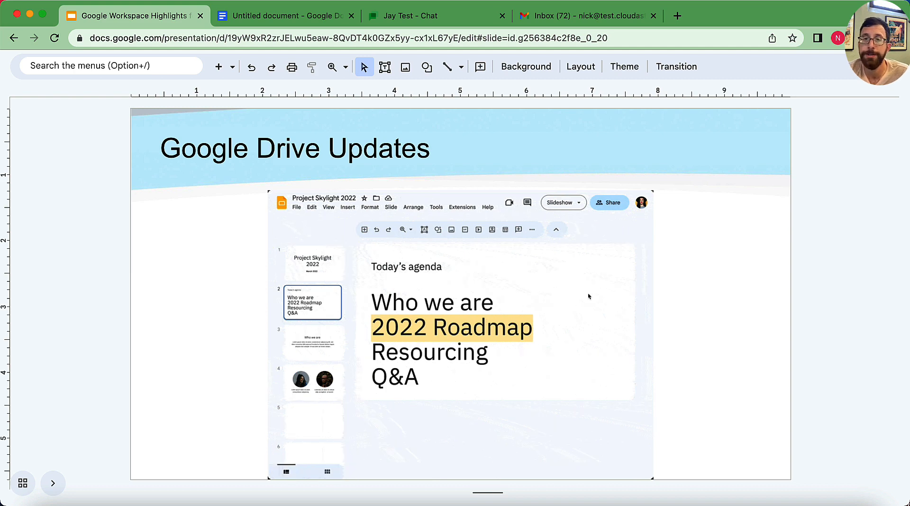
mouse_move(618, 212)
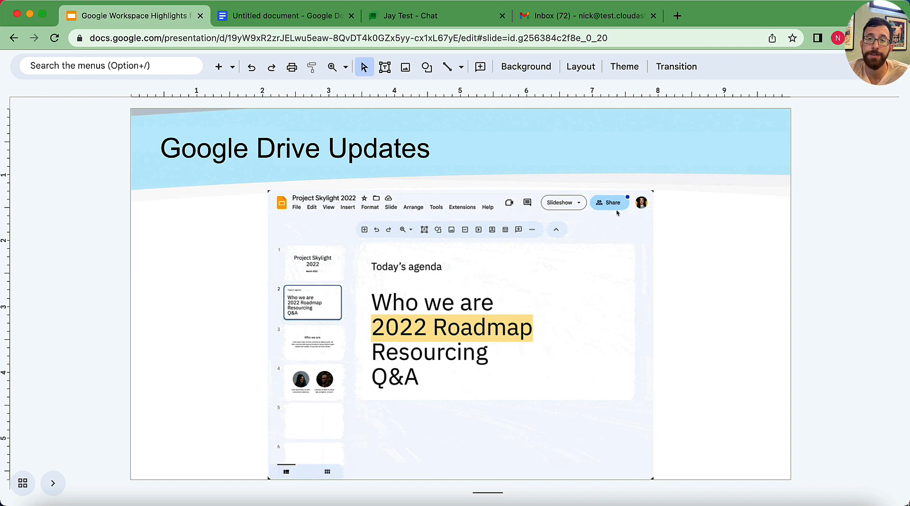
click(609, 202)
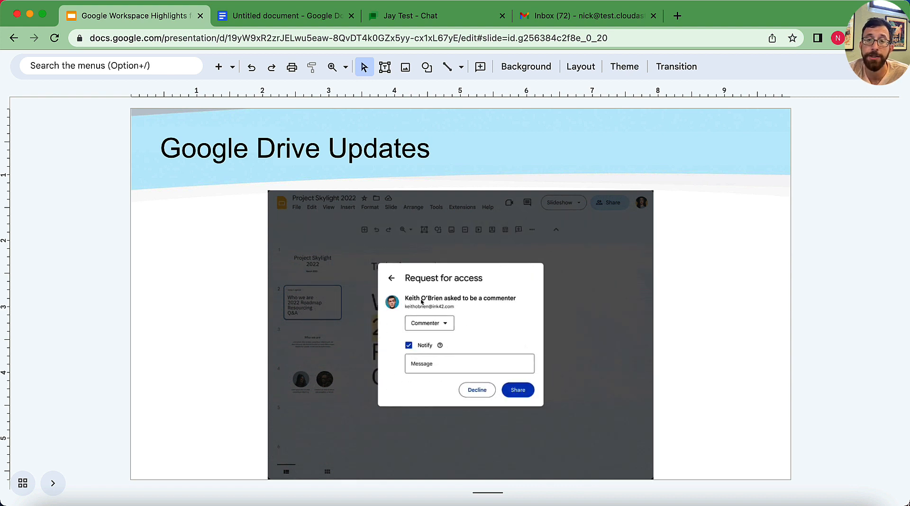
click(428, 323)
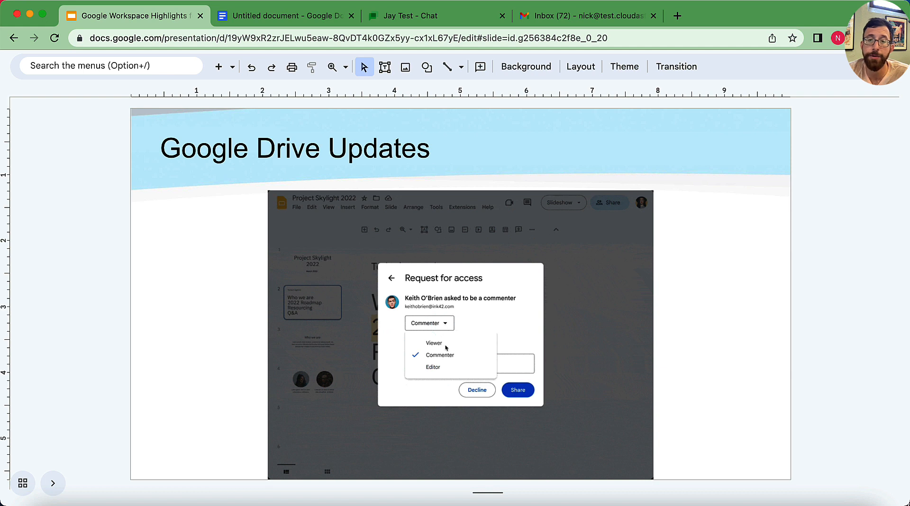
click(440, 354)
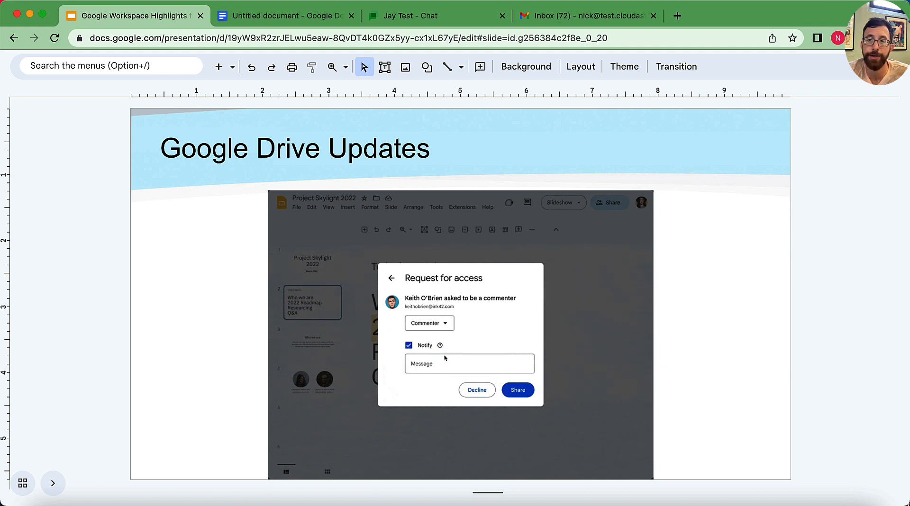
mouse_move(440, 345)
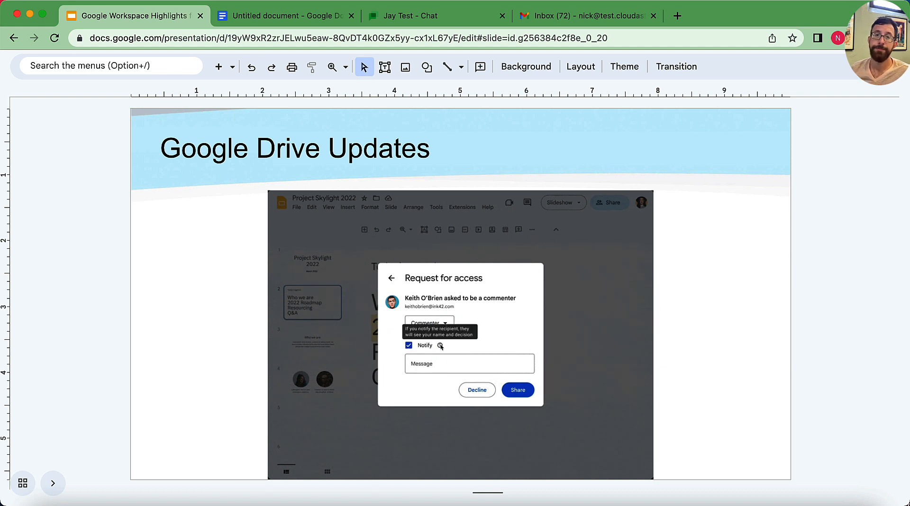